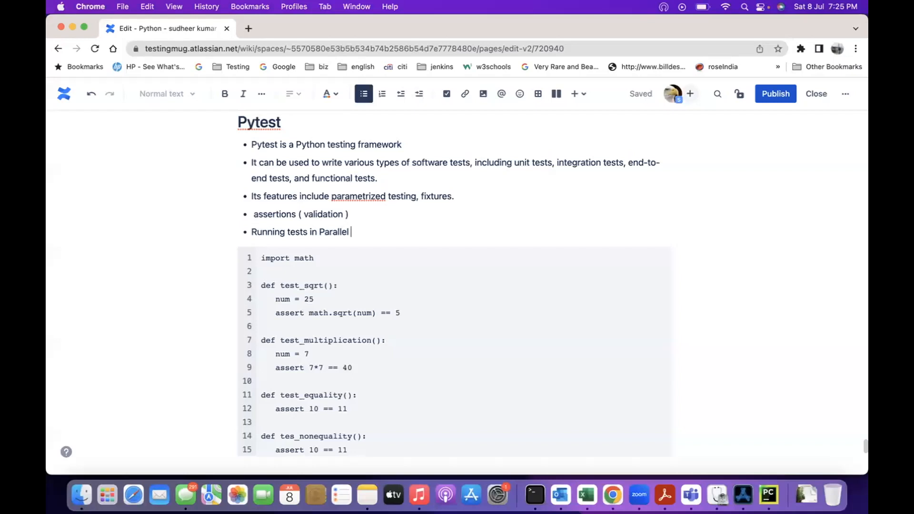
{"action": "mouse_move", "coordinate": [561, 313]}
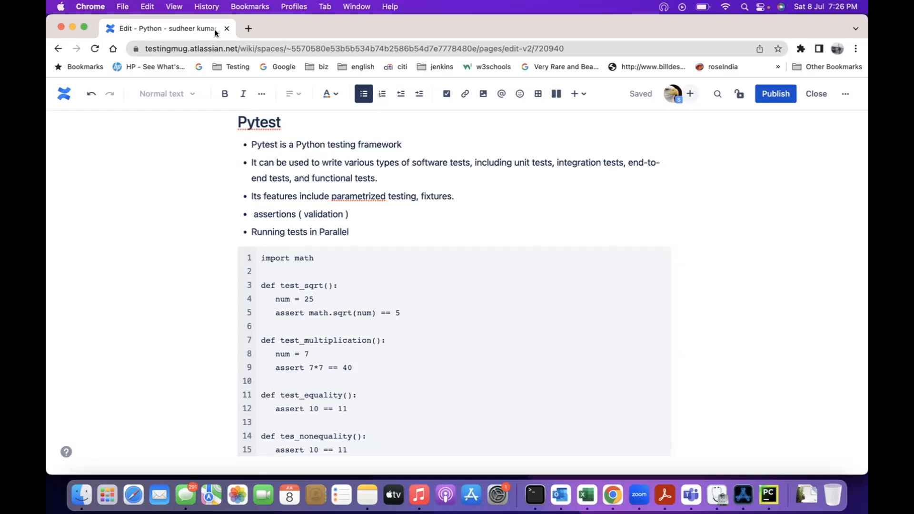
Open the empty Pytest.py in SeleniumProject and type # on line 1.
{"action": "left_click", "coordinate": [350, 232]}
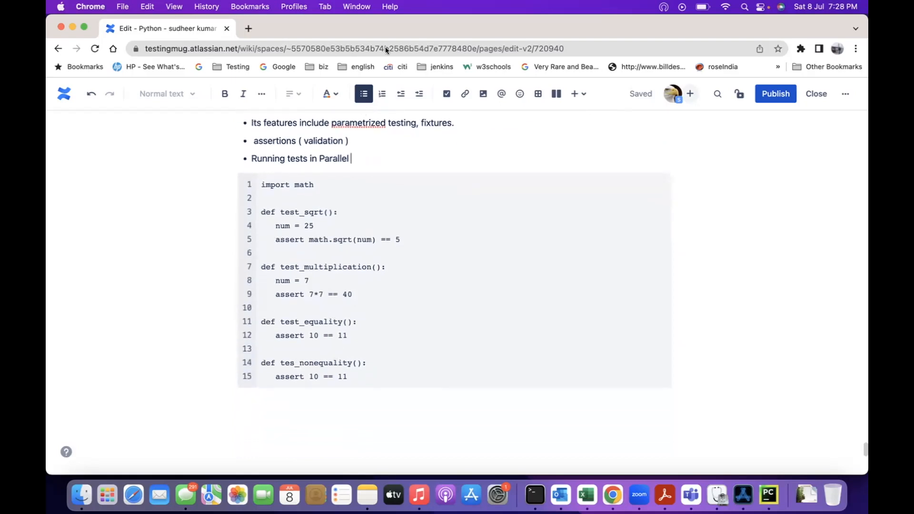
{"action": "scroll", "scroll_direction": "down", "scroll_amount": 3}
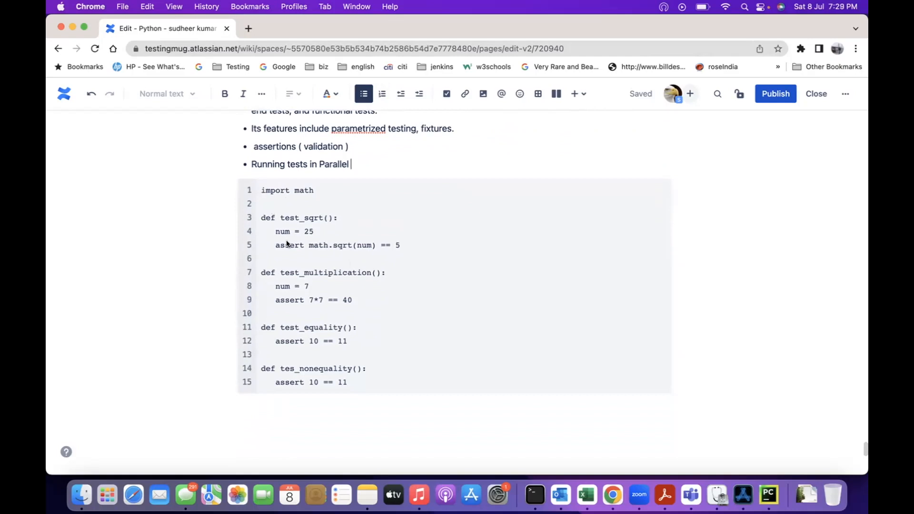
{"action": "mouse_move", "coordinate": [317, 274]}
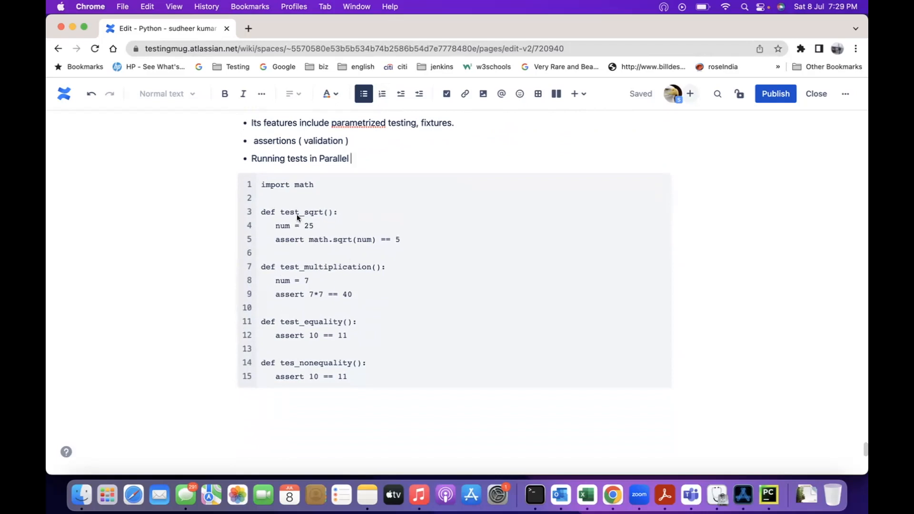
{"action": "mouse_move", "coordinate": [460, 31]}
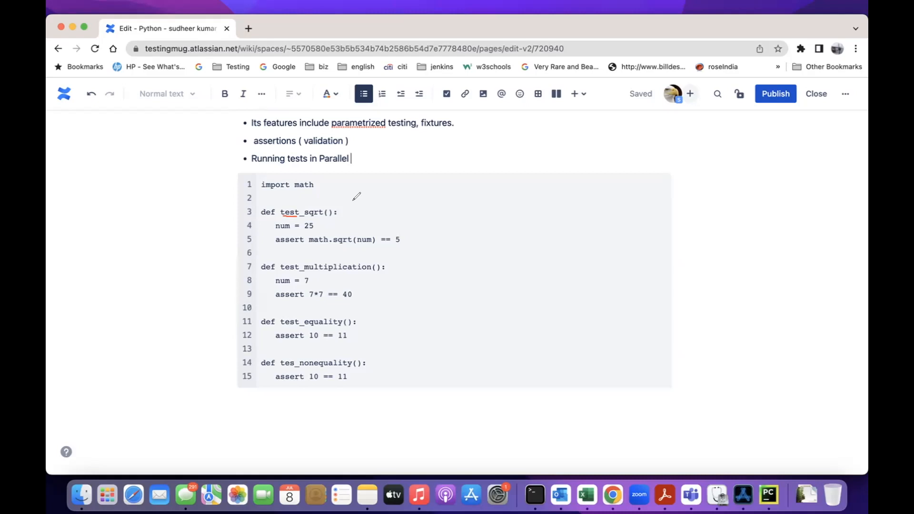
{"action": "mouse_move", "coordinate": [224, 81]}
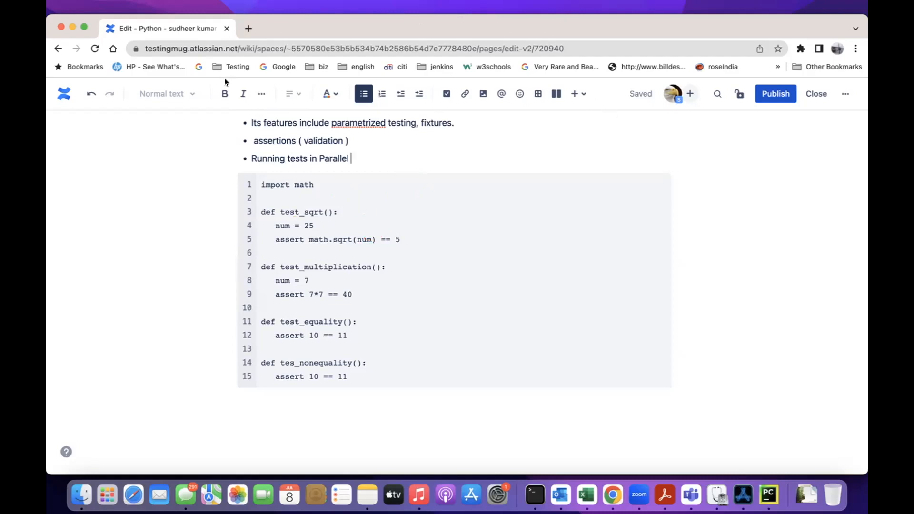
{"action": "mouse_move", "coordinate": [515, 400]}
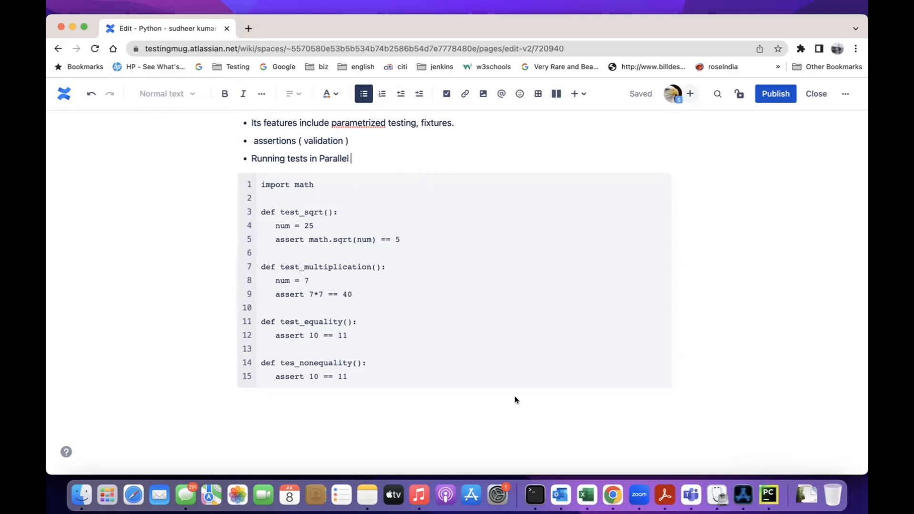
{"action": "left_click", "coordinate": [451, 502]}
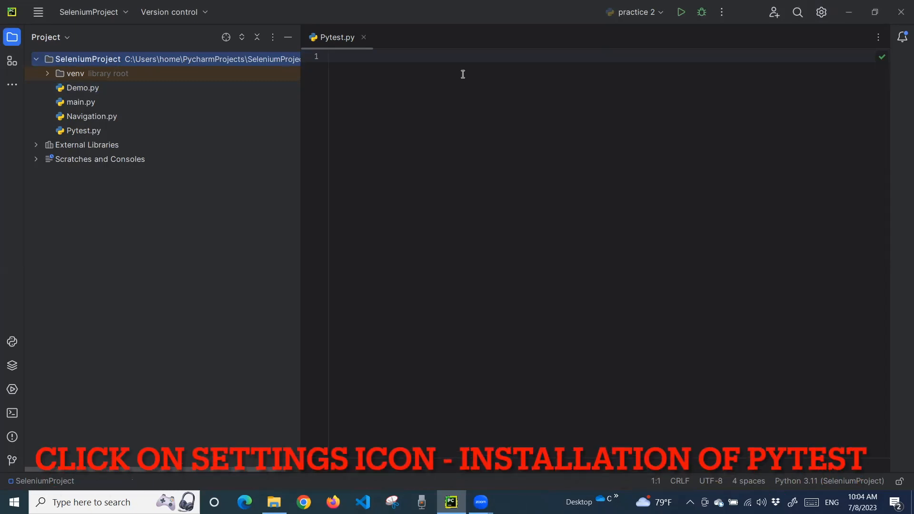
{"action": "mouse_move", "coordinate": [448, 63]}
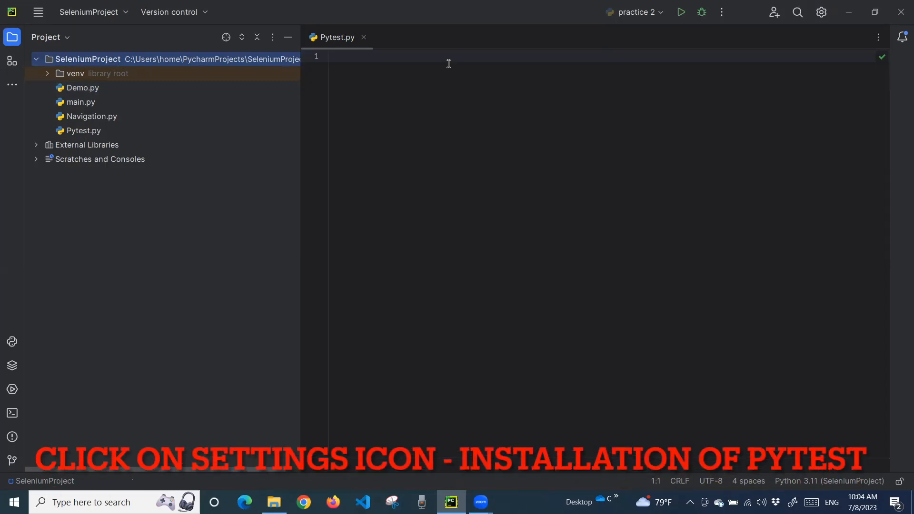
{"action": "type", "text": "#"}
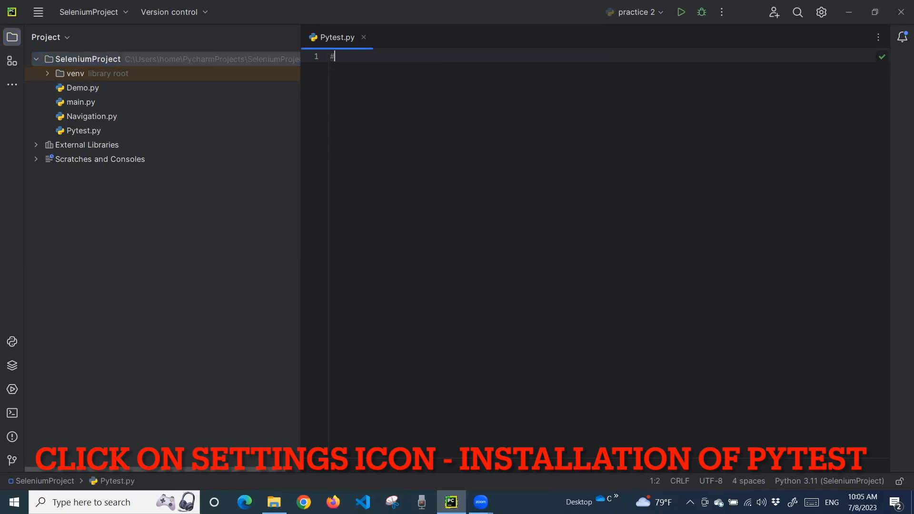
Select the SeleniumProject root and bring up its Python 3.11 interpreter settings.
{"action": "left_click", "coordinate": [86, 59]}
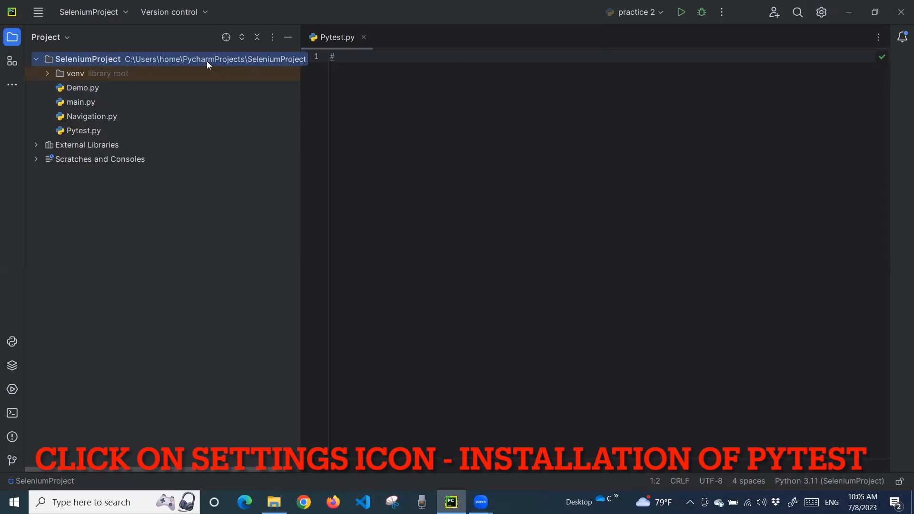
{"action": "mouse_move", "coordinate": [885, 28]}
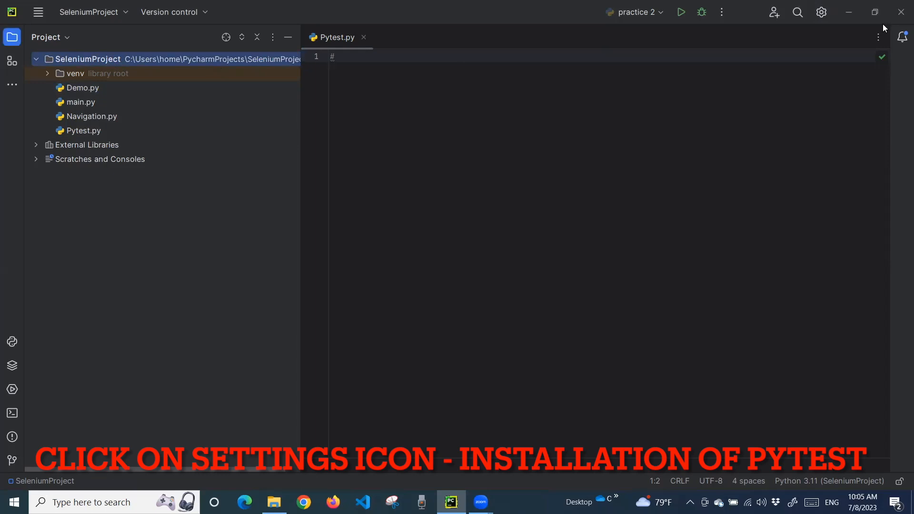
{"action": "left_click", "coordinate": [821, 12]}
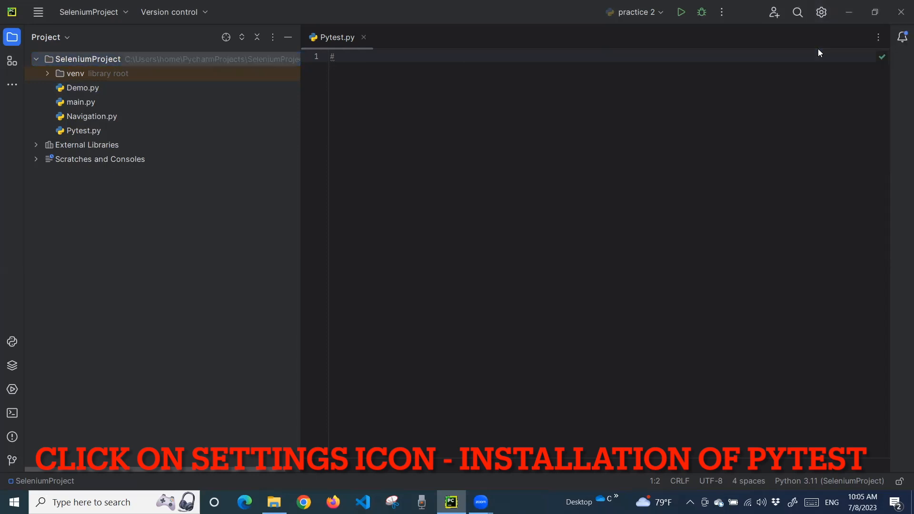
{"action": "left_click", "coordinate": [821, 11]}
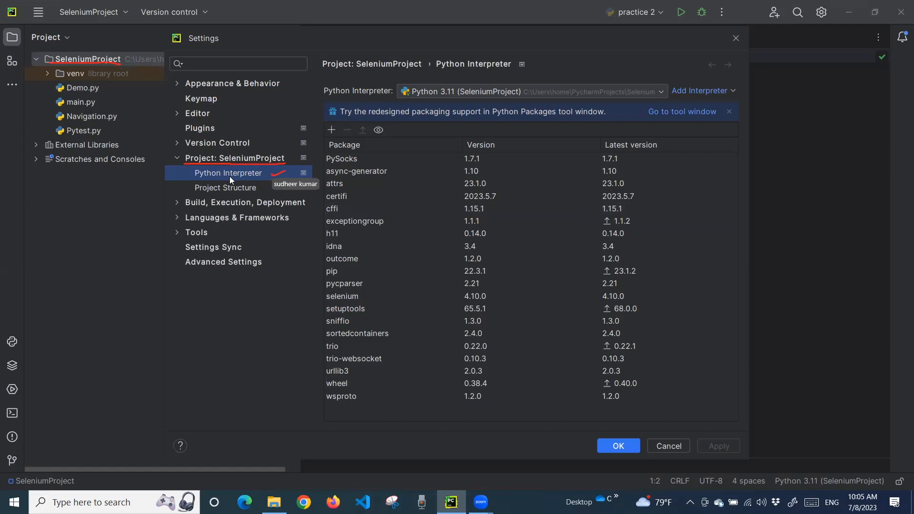
{"action": "mouse_move", "coordinate": [254, 178]}
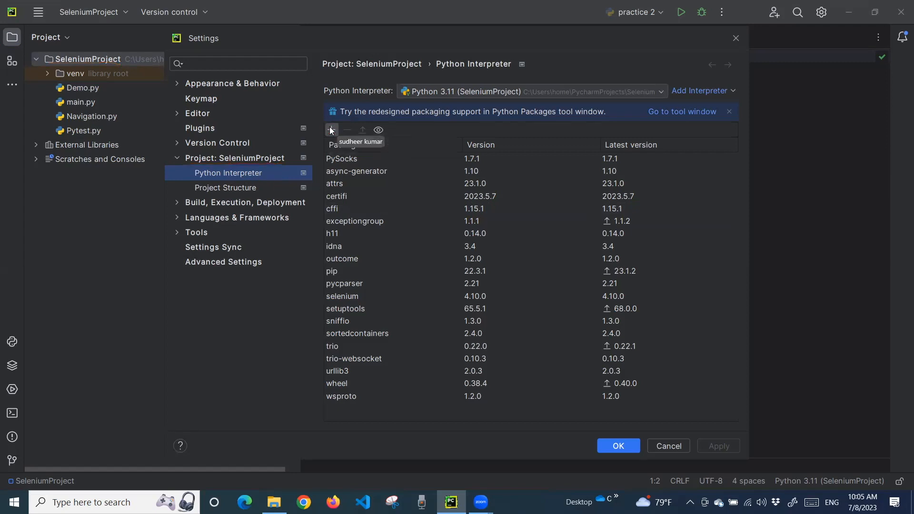
Open the Available Packages browser for the SeleniumProject interpreter.
{"action": "left_click", "coordinate": [330, 129]}
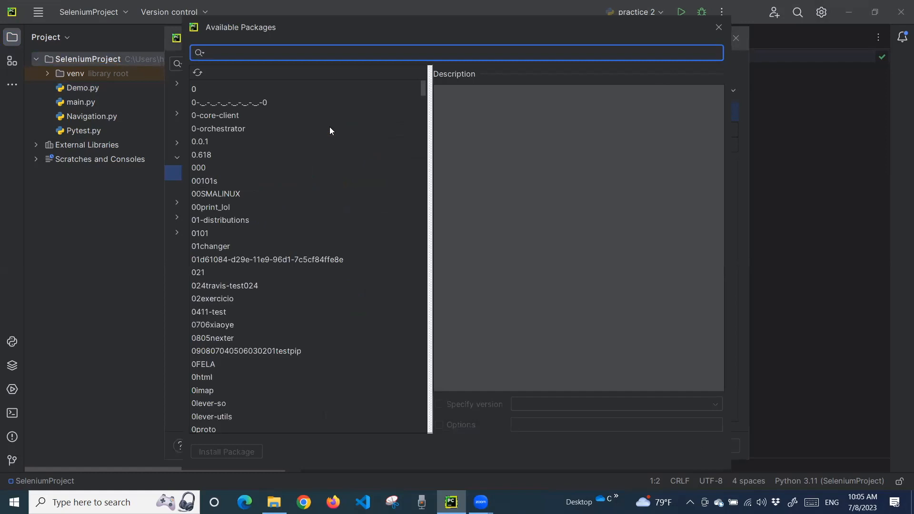
{"action": "mouse_move", "coordinate": [402, 32]}
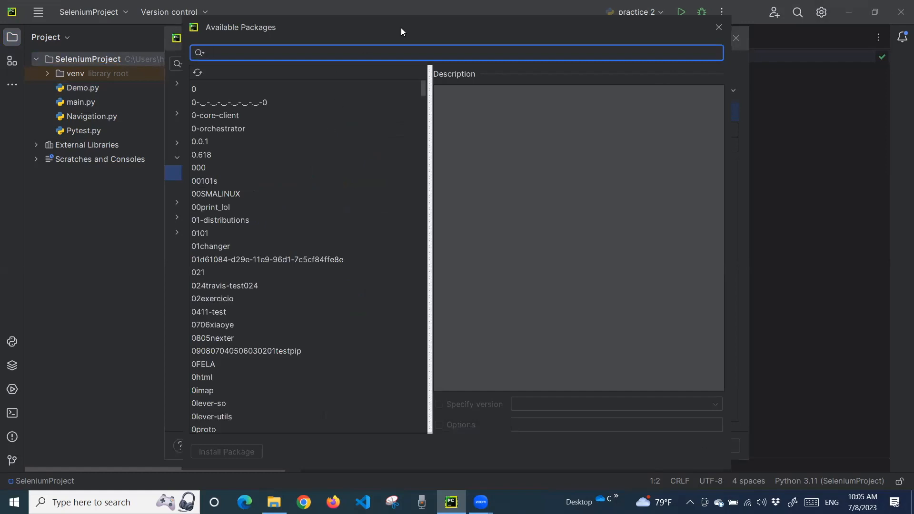
Search for pytest and browse its available versions.
{"action": "type", "text": "pyte"}
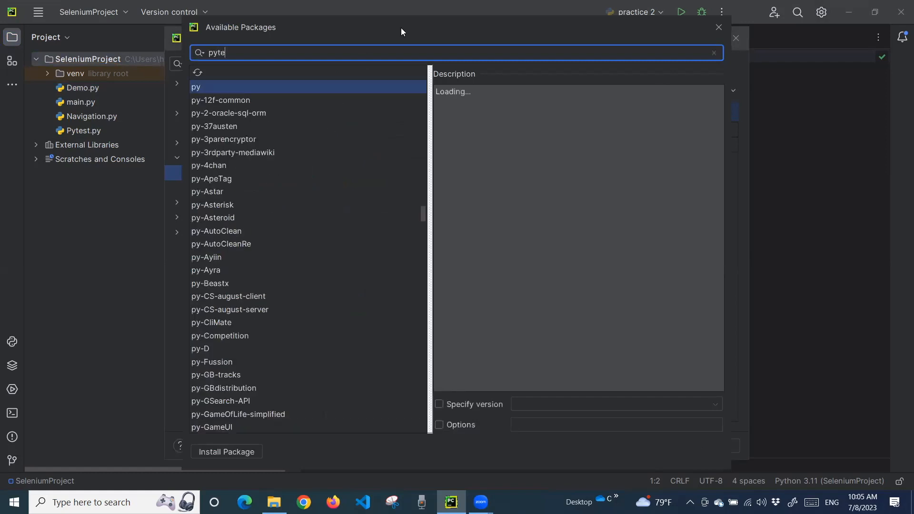
{"action": "type", "text": "st"}
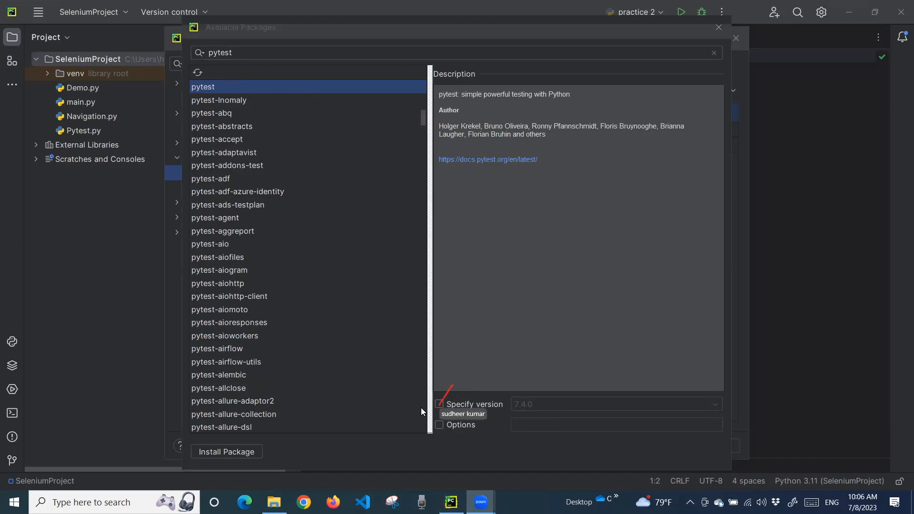
{"action": "left_click", "coordinate": [439, 404]}
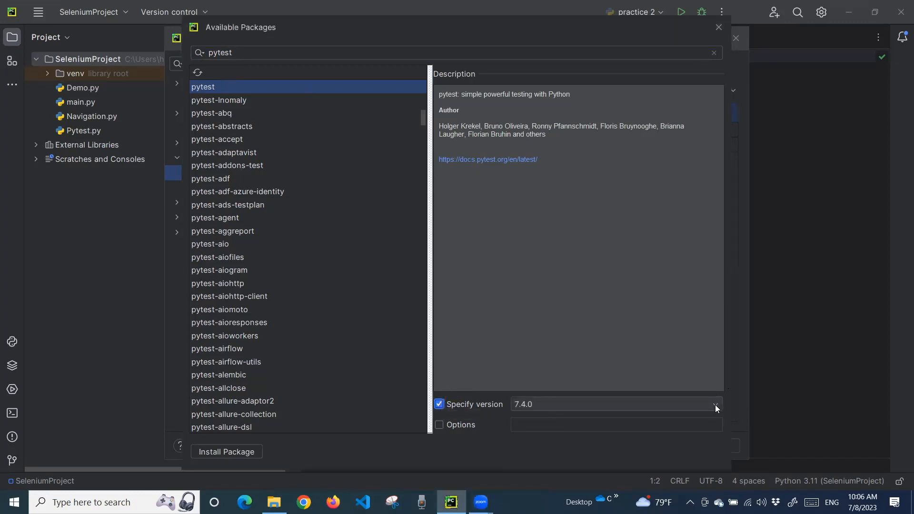
{"action": "left_click", "coordinate": [714, 404]}
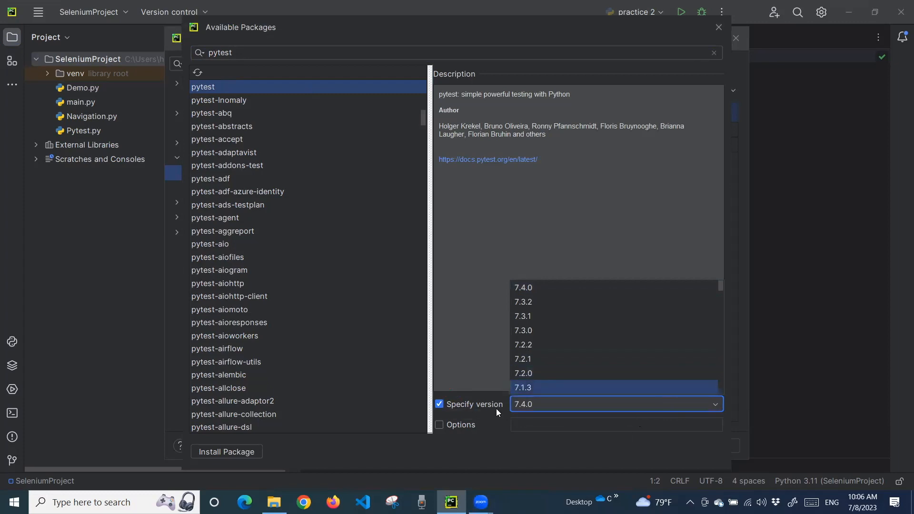
{"action": "left_click", "coordinate": [438, 404]}
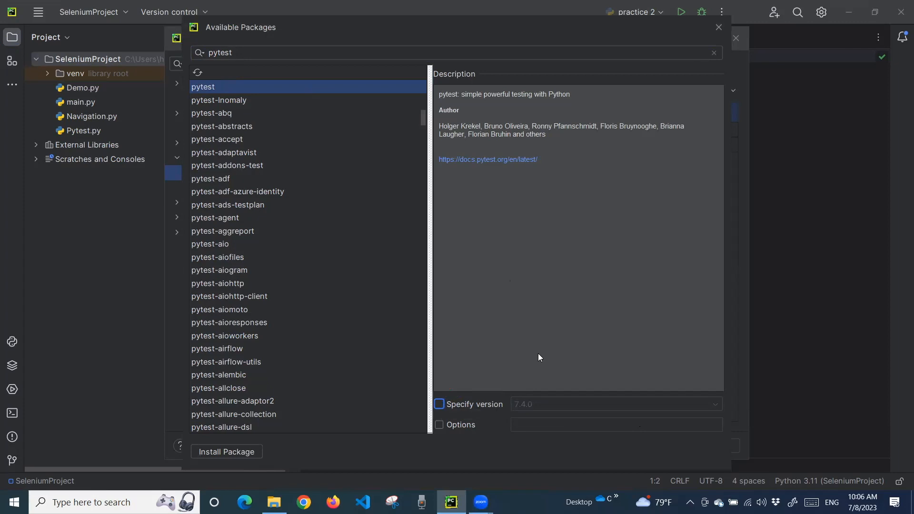
{"action": "mouse_move", "coordinate": [339, 418]}
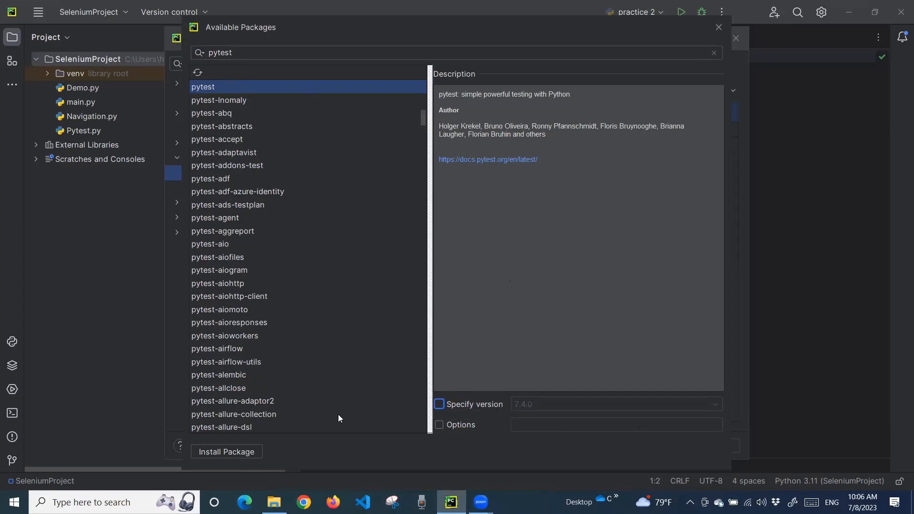
Reselect pytest, pin version 7.4.0 and install it.
{"action": "left_click", "coordinate": [233, 413]}
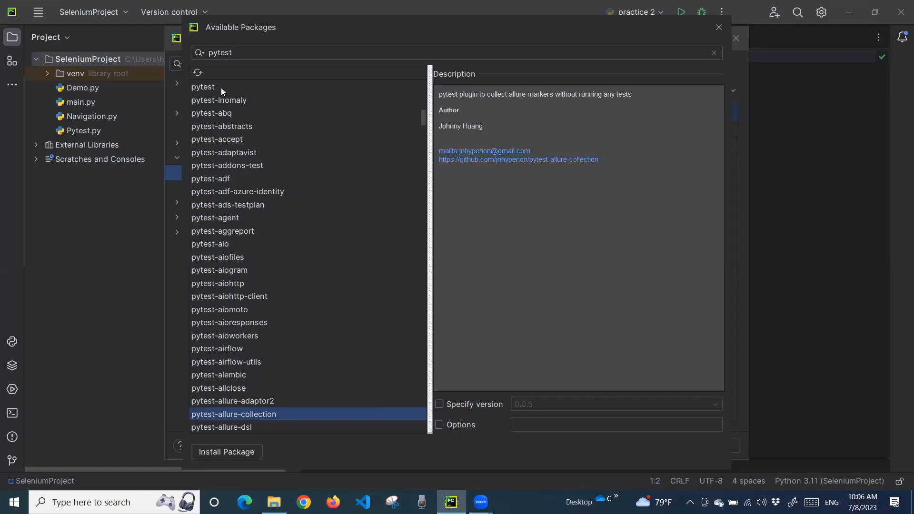
{"action": "left_click", "coordinate": [203, 87]}
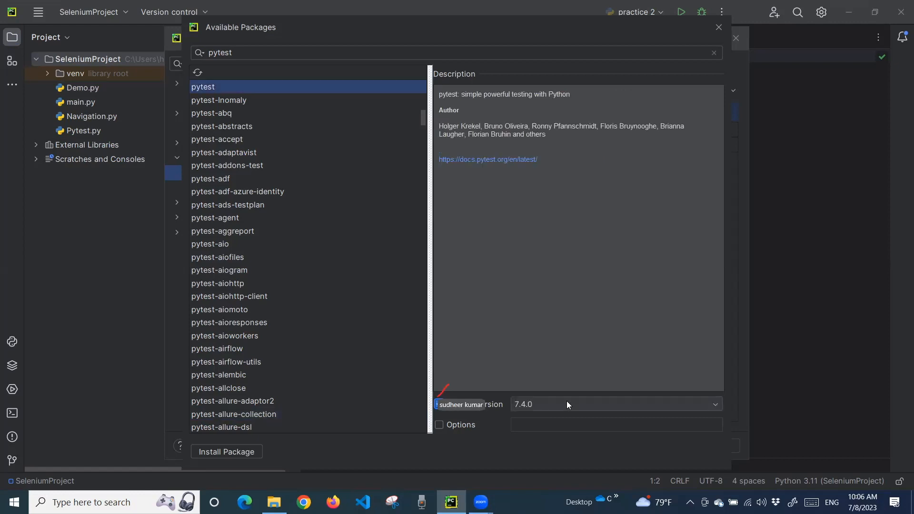
{"action": "left_click", "coordinate": [439, 404]}
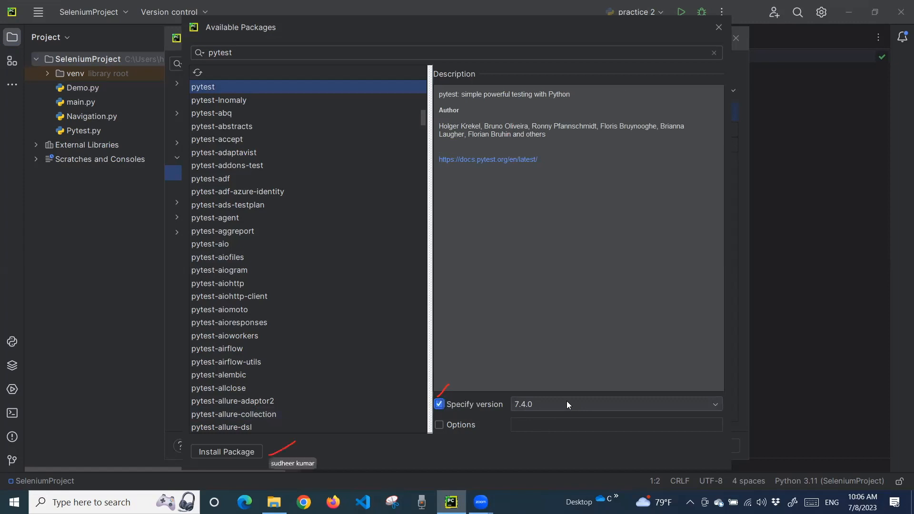
{"action": "left_click", "coordinate": [226, 452]}
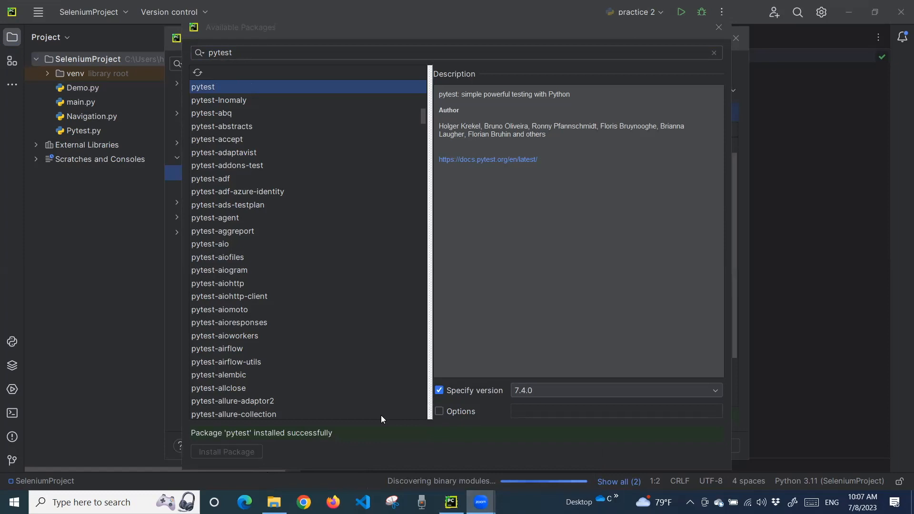
{"action": "mouse_move", "coordinate": [297, 444]}
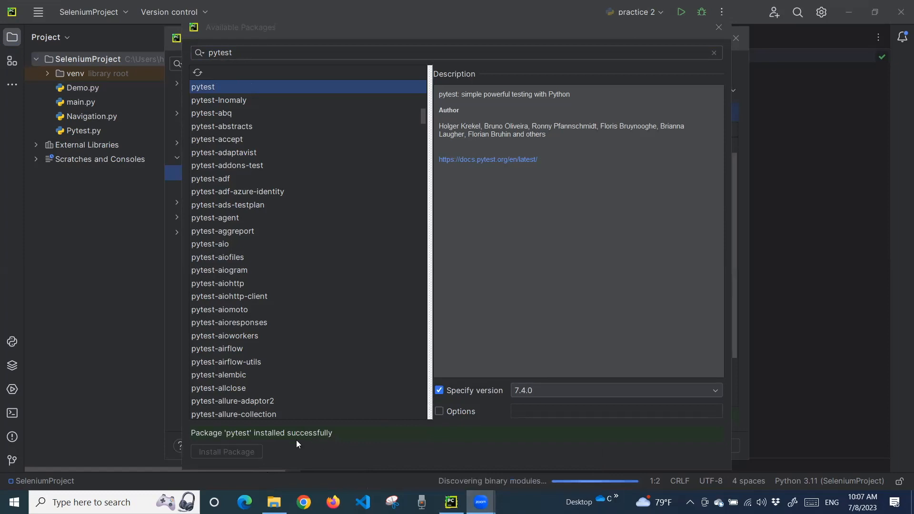
{"action": "mouse_move", "coordinate": [743, 31]}
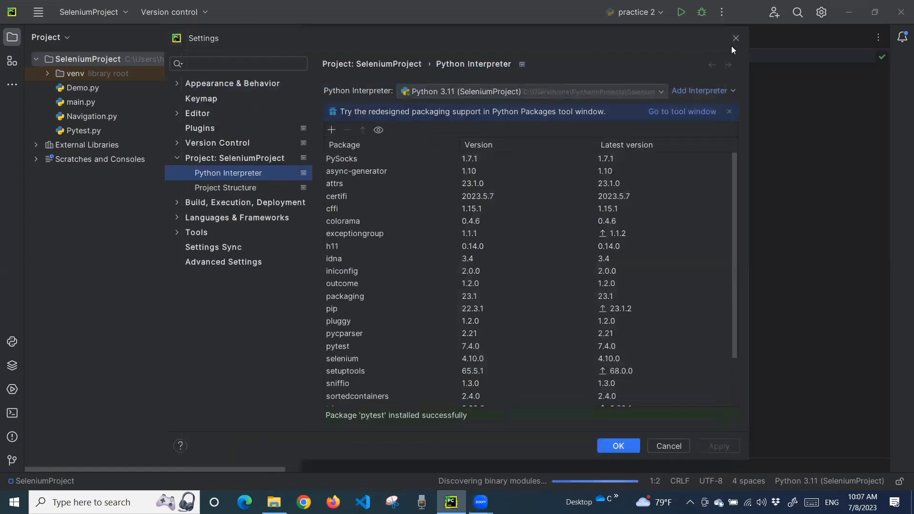
Close the Settings dialog once pytest 7.4.0 is installed.
{"action": "left_click", "coordinate": [617, 446]}
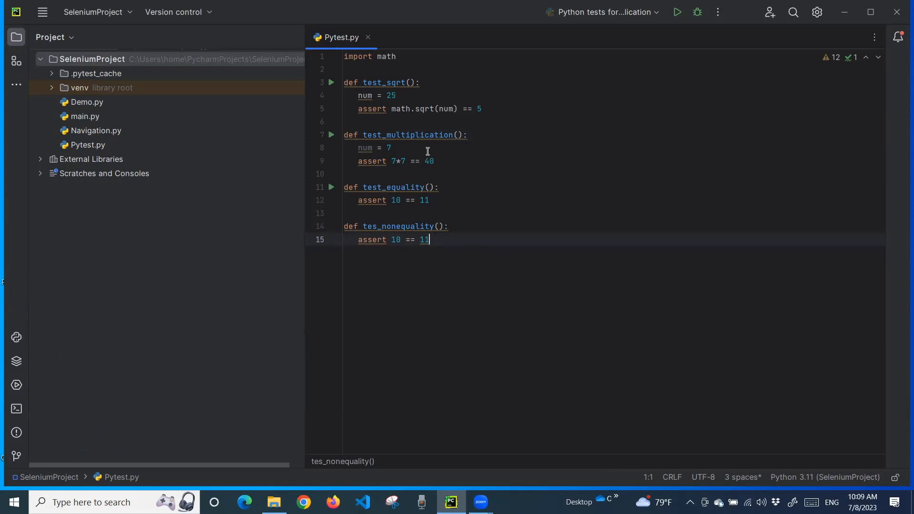
{"action": "mouse_move", "coordinate": [394, 150]}
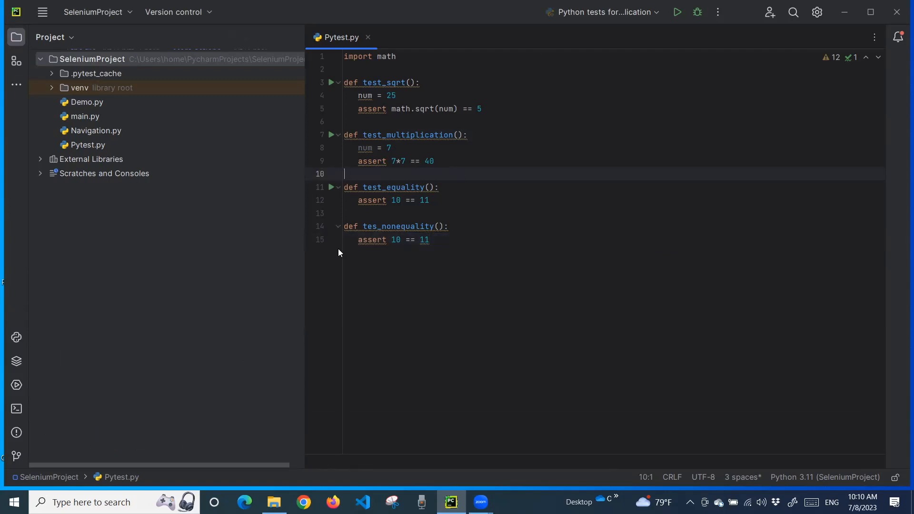
{"action": "mouse_move", "coordinate": [399, 177]}
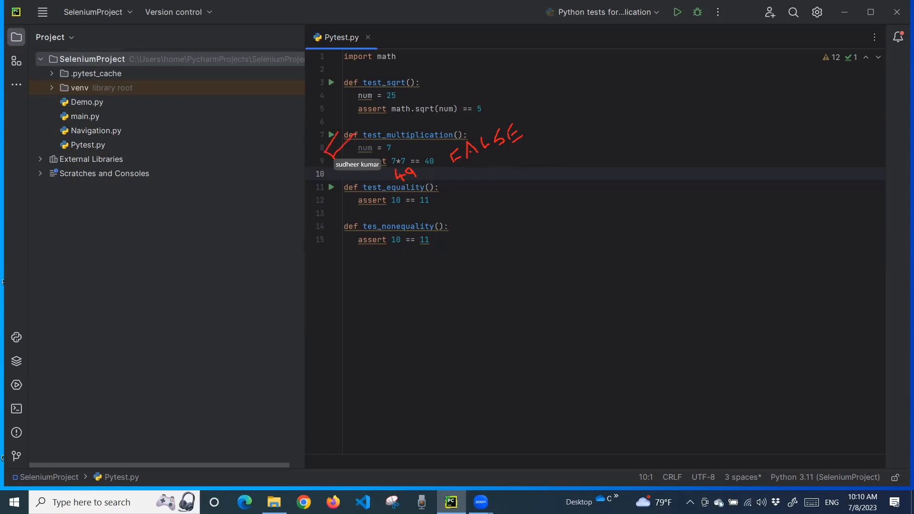
{"action": "mouse_move", "coordinate": [397, 161]}
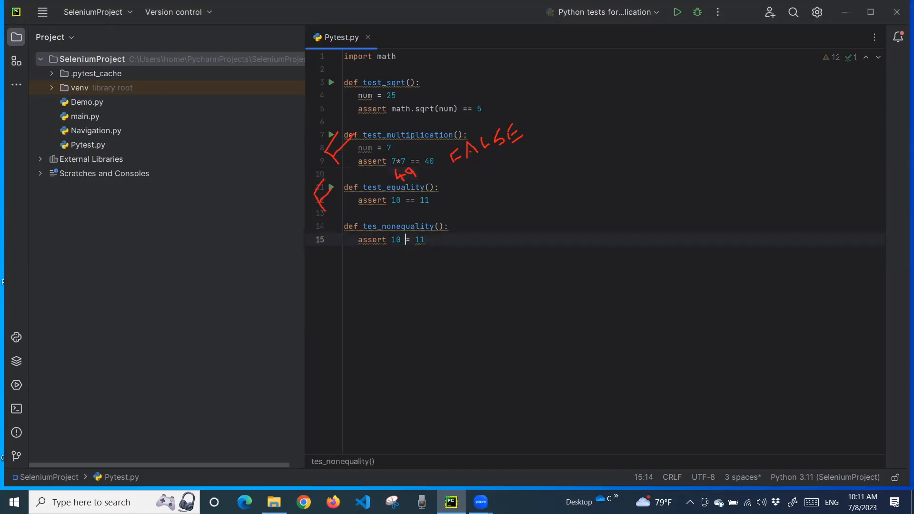
Change the tes_nonequality assertion on line 15 to 10 != 11.
{"action": "type", "text": "!"}
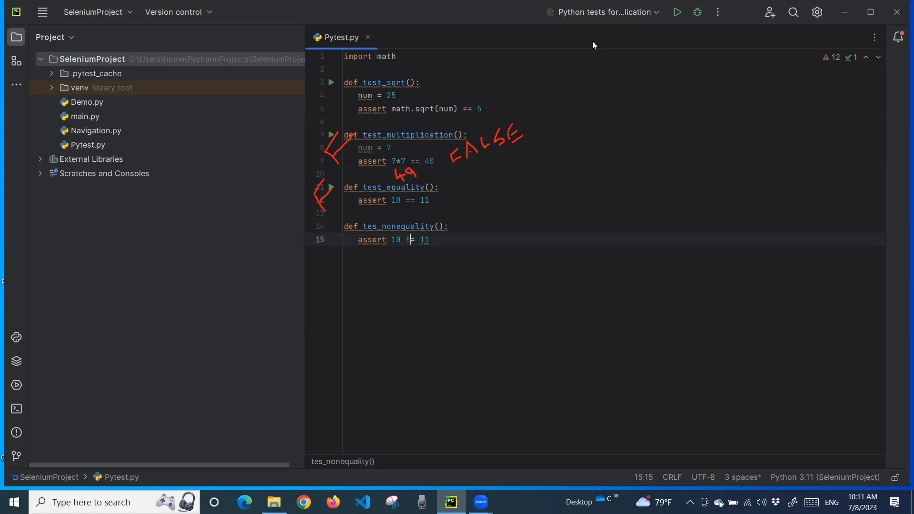
{"action": "mouse_move", "coordinate": [602, 12]}
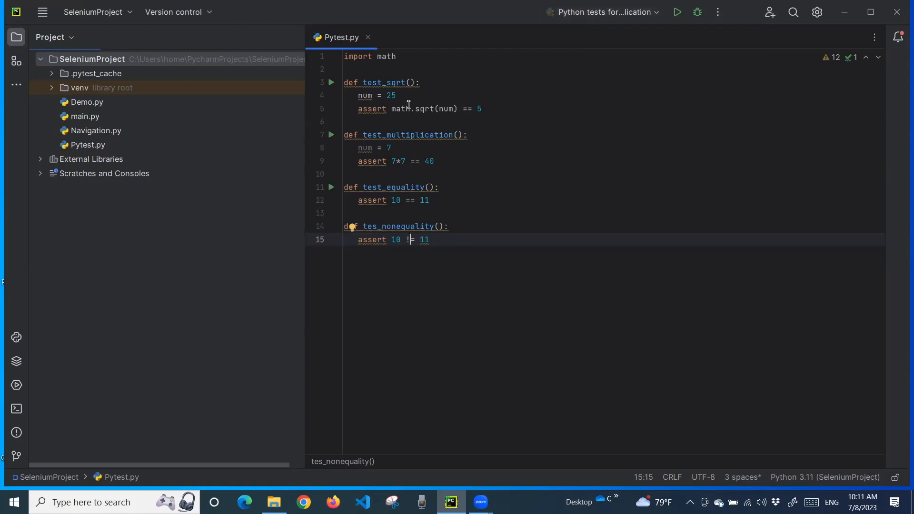
{"action": "mouse_move", "coordinate": [452, 162]}
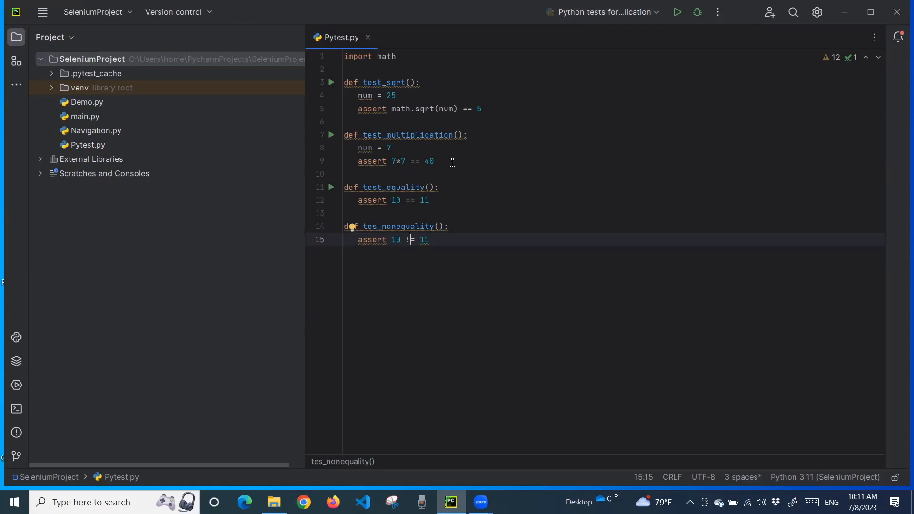
{"action": "mouse_move", "coordinate": [514, 181]}
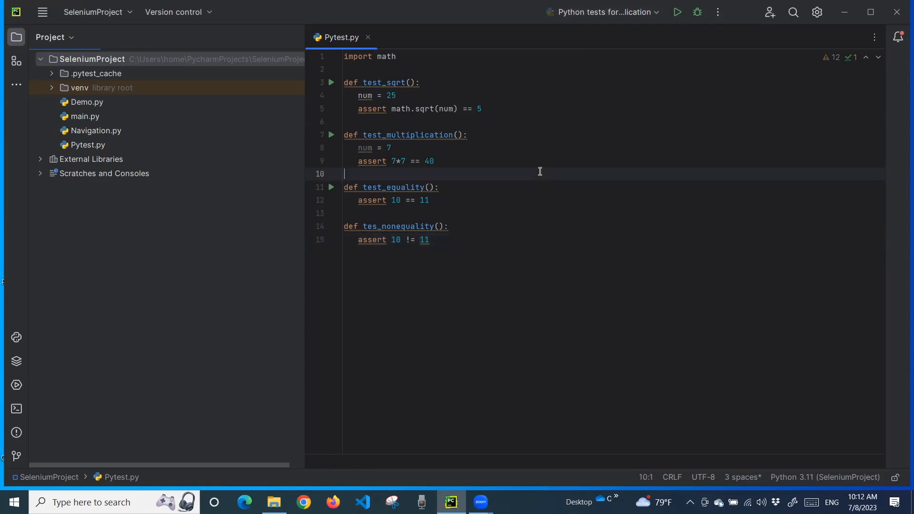
Run all Pytest.py tests: 3 collected, multiplication and equality fail.
{"action": "left_click", "coordinate": [677, 11]}
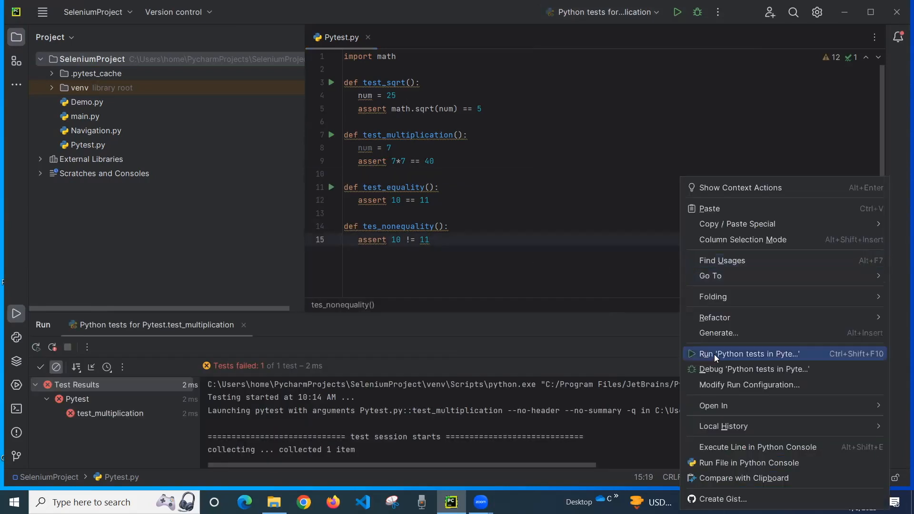
{"action": "mouse_move", "coordinate": [722, 356]}
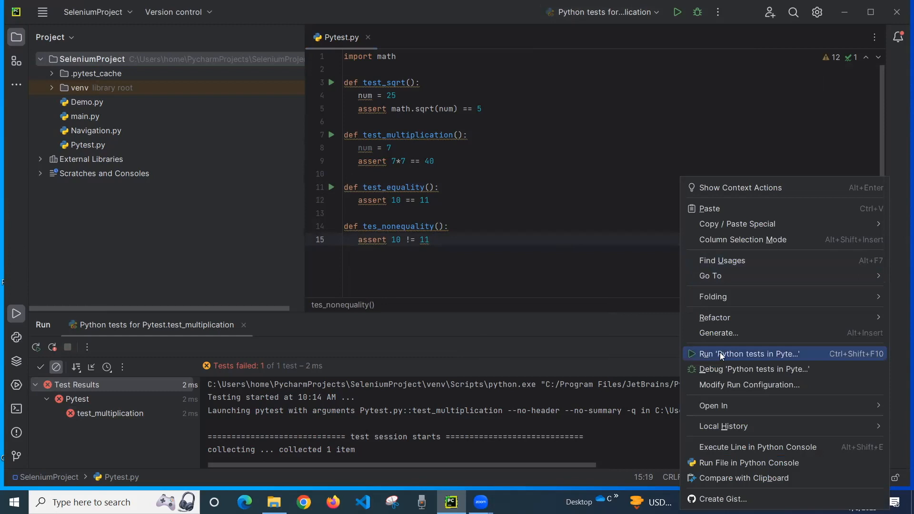
{"action": "left_click", "coordinate": [747, 353]}
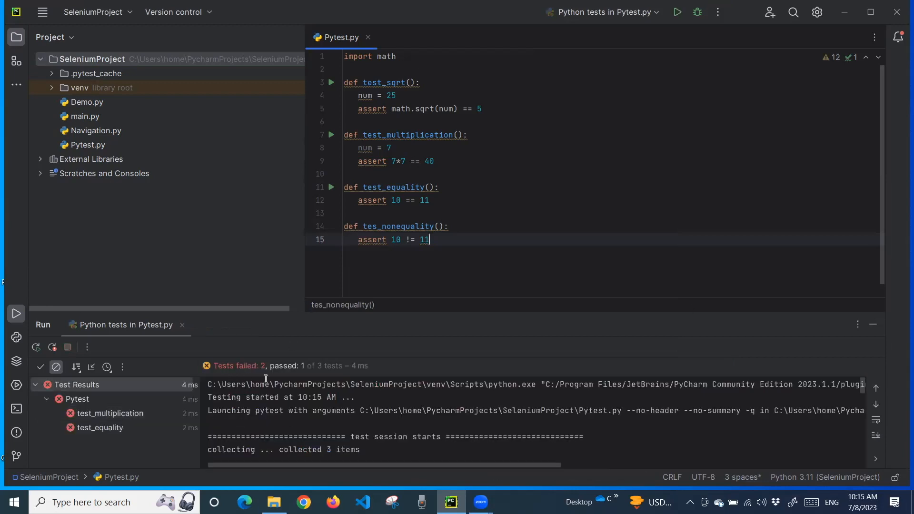
{"action": "mouse_move", "coordinate": [603, 11]}
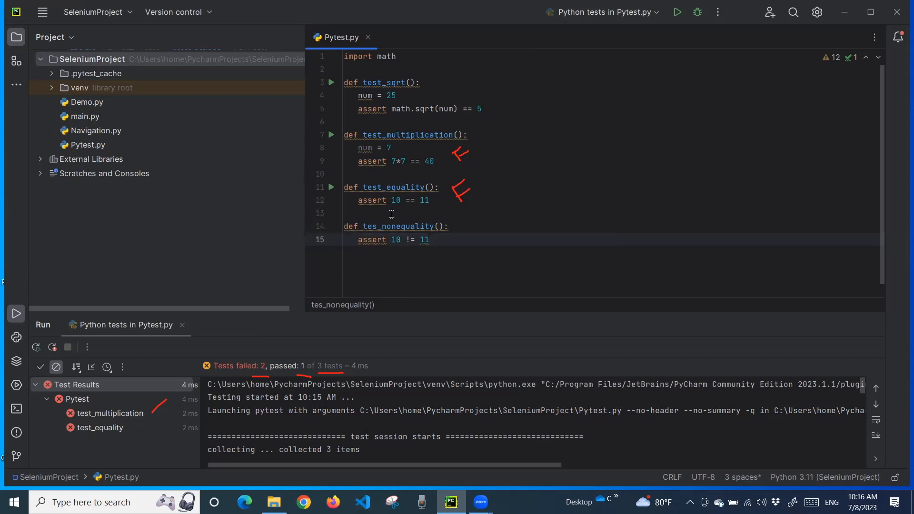
Rename tes_nonequality on line 14 to testNonequality.
{"action": "left_click", "coordinate": [378, 226]}
{"action": "type", "text": "t"}
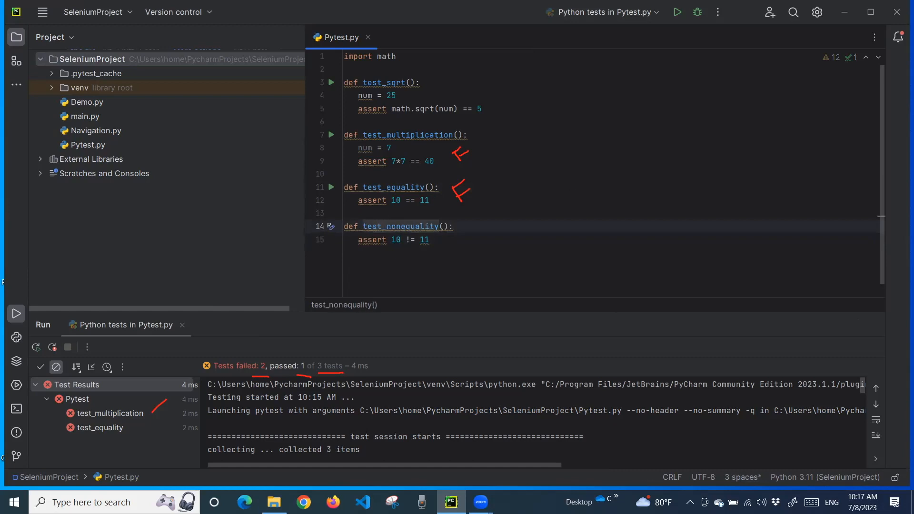
{"action": "left_click", "coordinate": [461, 226]}
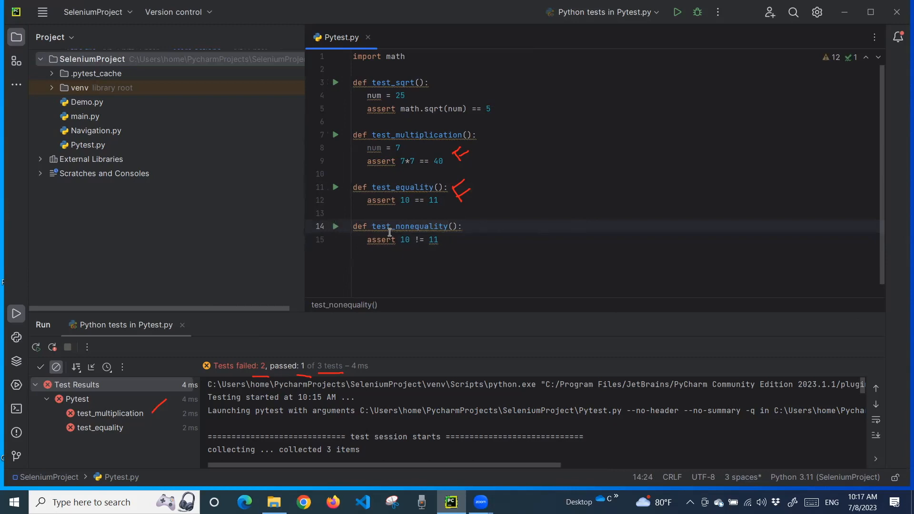
{"action": "left_click", "coordinate": [431, 214]}
{"action": "type", "text": "N"}
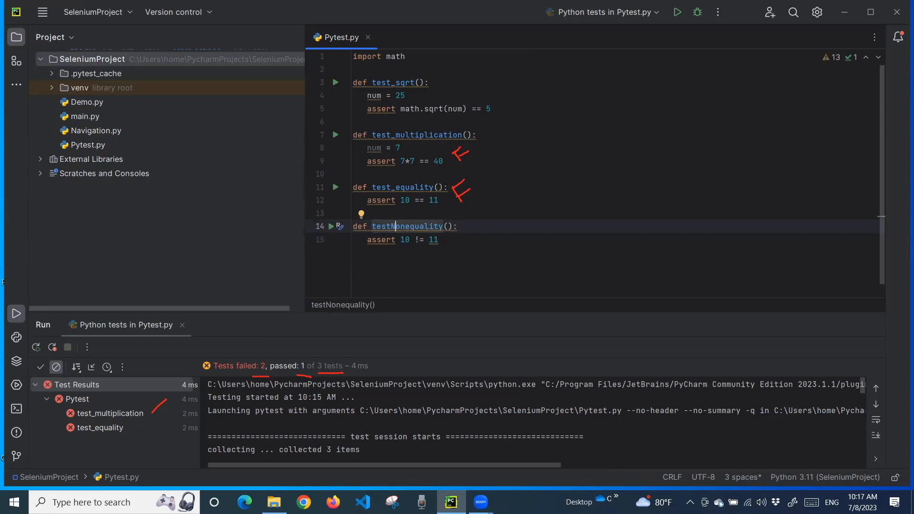
{"action": "left_click", "coordinate": [442, 161]}
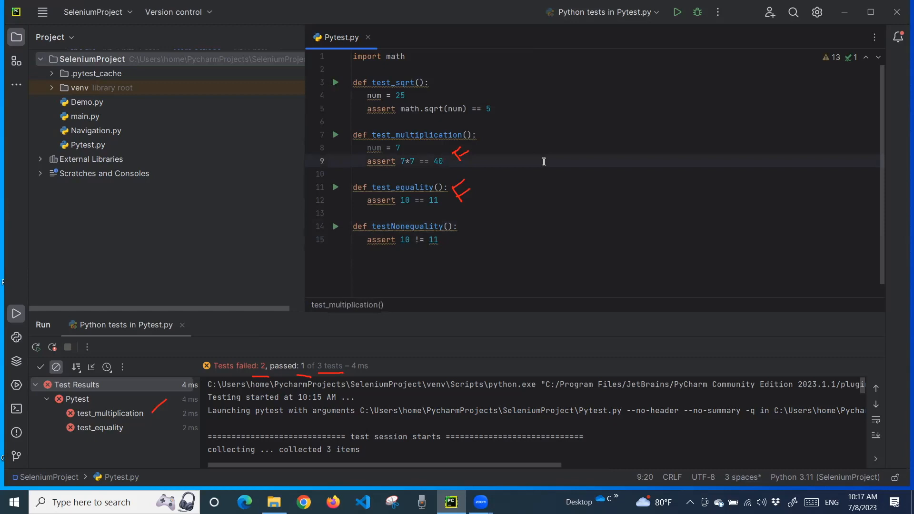
{"action": "left_click", "coordinate": [442, 161]}
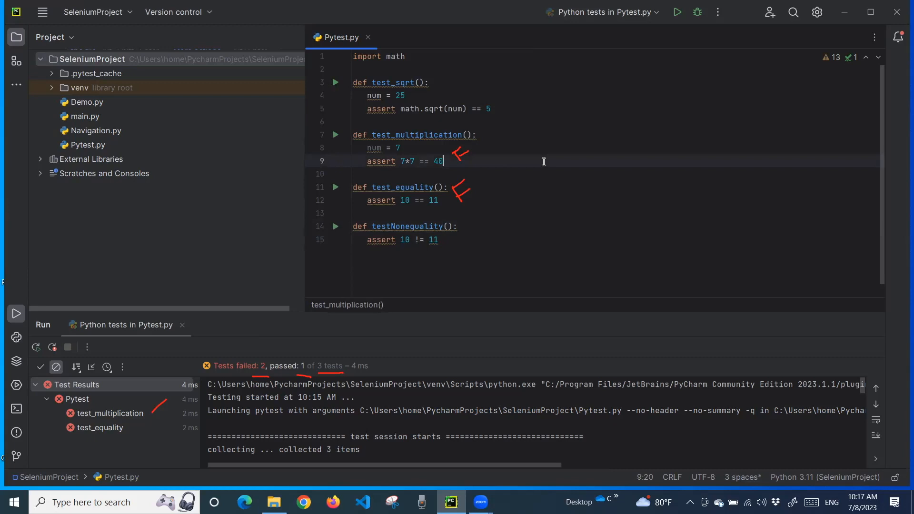
{"action": "mouse_move", "coordinate": [577, 247]}
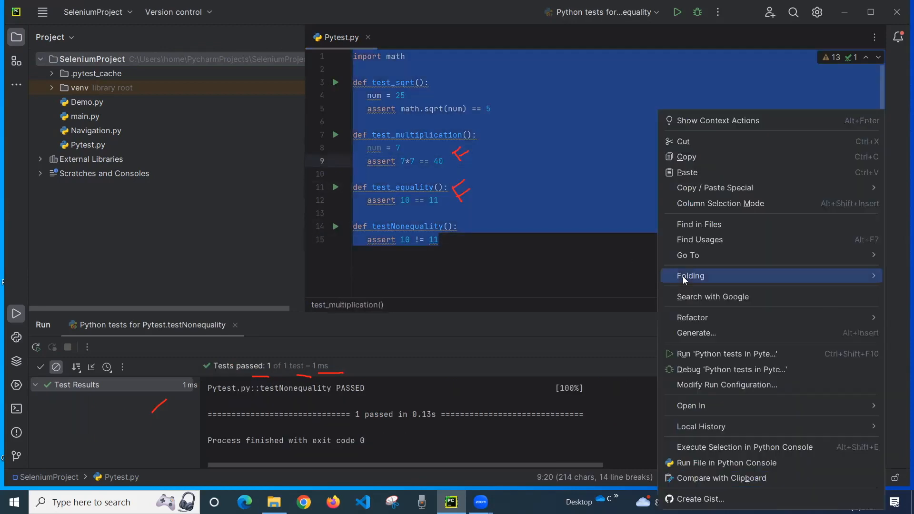
Rerun the four tests and inspect failures: multiplication 49 != 40, equality 10 != 11.
{"action": "left_click", "coordinate": [692, 354]}
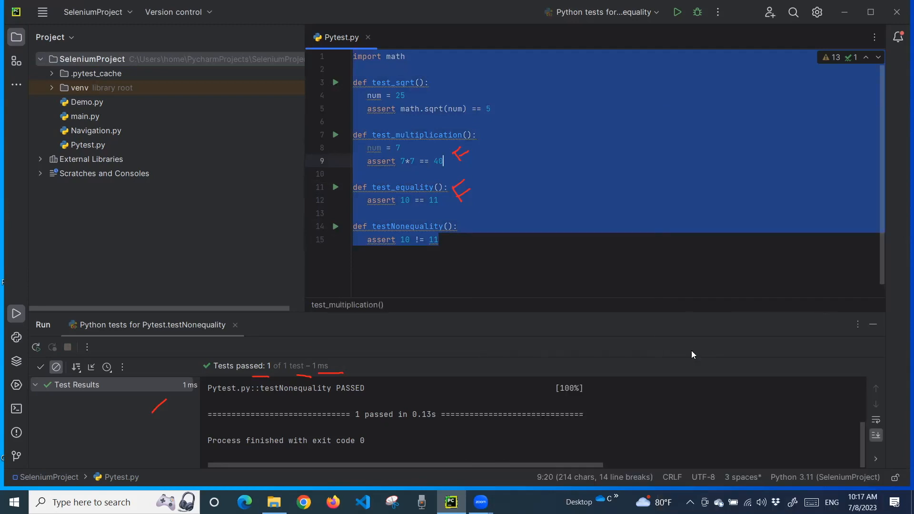
{"action": "left_click", "coordinate": [676, 11]}
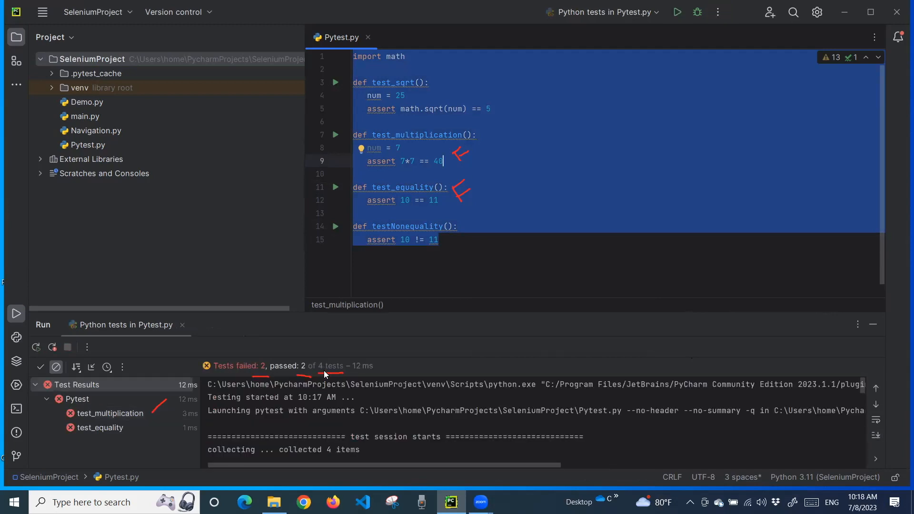
{"action": "mouse_move", "coordinate": [277, 370]}
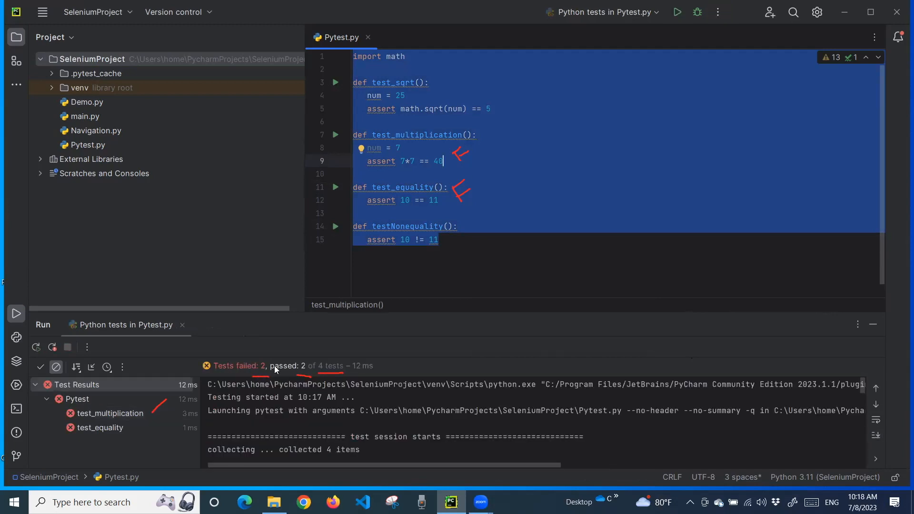
{"action": "left_click", "coordinate": [110, 413]}
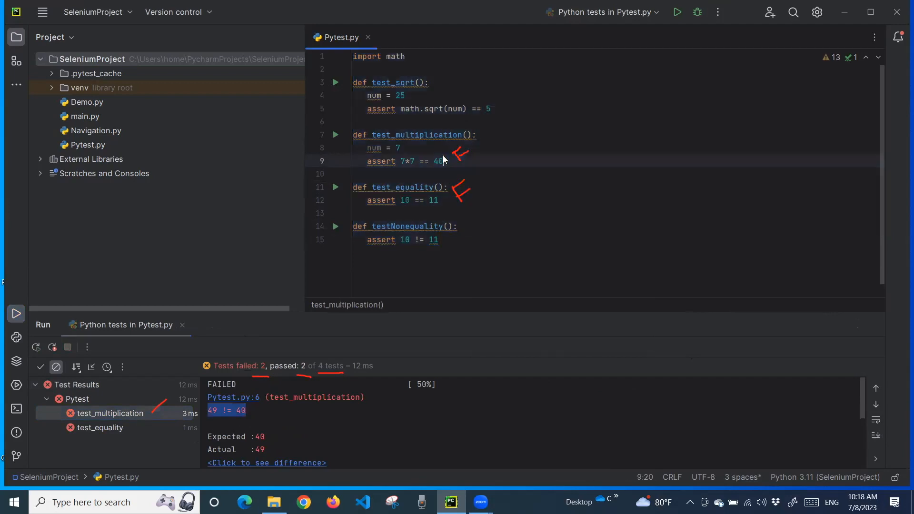
{"action": "double_click", "coordinate": [436, 161]}
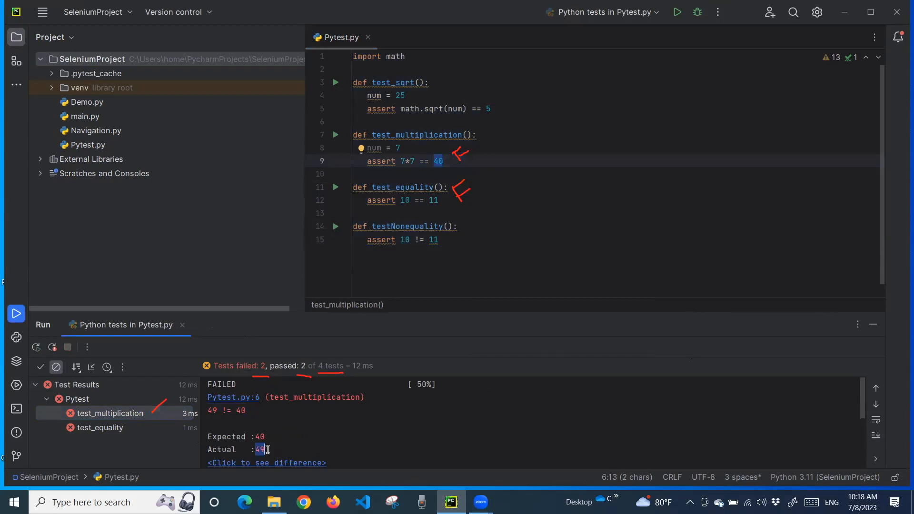
{"action": "left_click", "coordinate": [99, 427]}
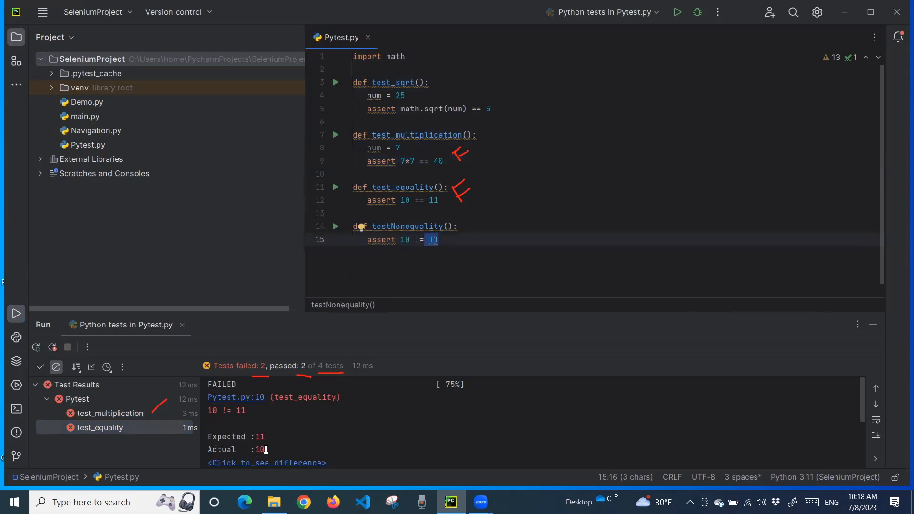
{"action": "left_click_drag", "start_coordinate": [208, 436], "coordinate": [268, 450]}
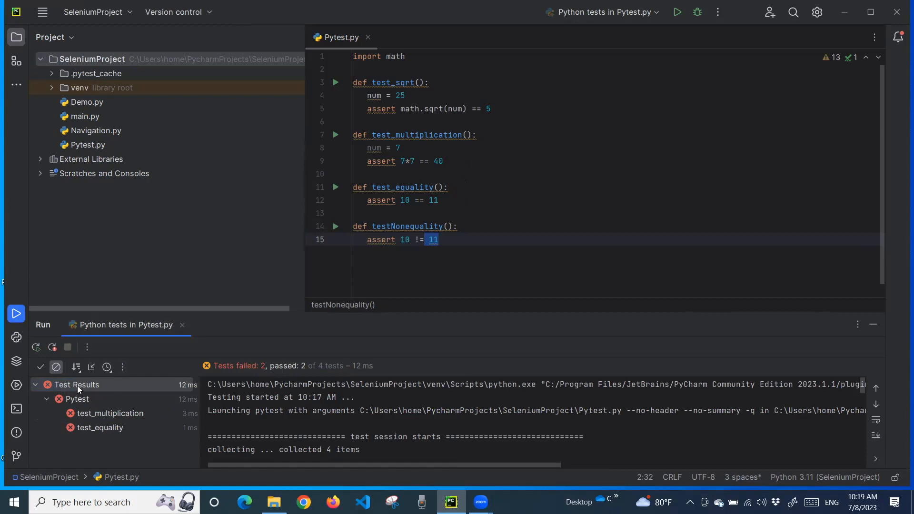
{"action": "mouse_move", "coordinate": [122, 366]}
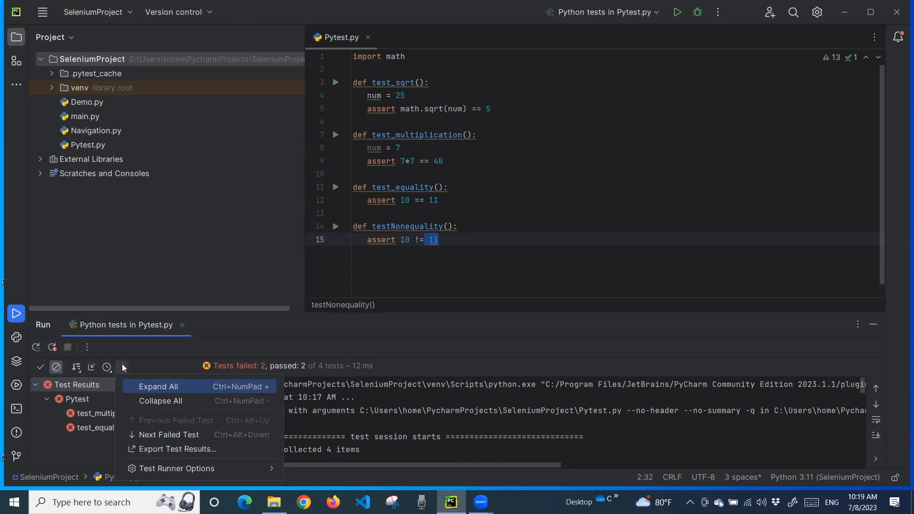
{"action": "mouse_move", "coordinate": [158, 449]}
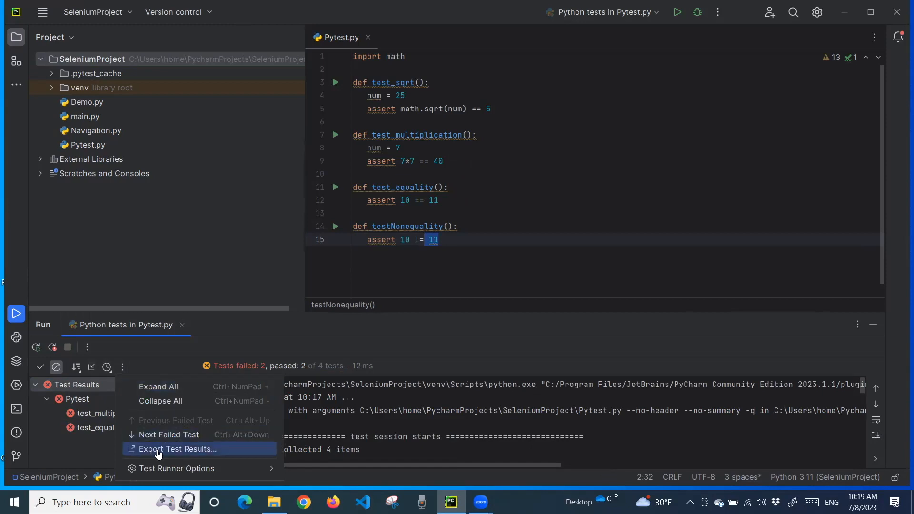
Export the test results as HTML to Results1.html in SeleniumProject.
{"action": "left_click", "coordinate": [176, 449]}
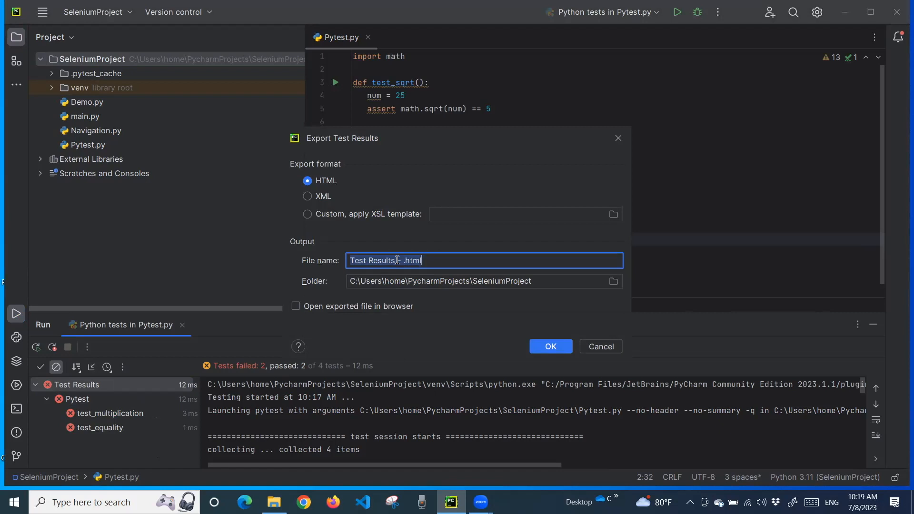
{"action": "left_click", "coordinate": [400, 261]}
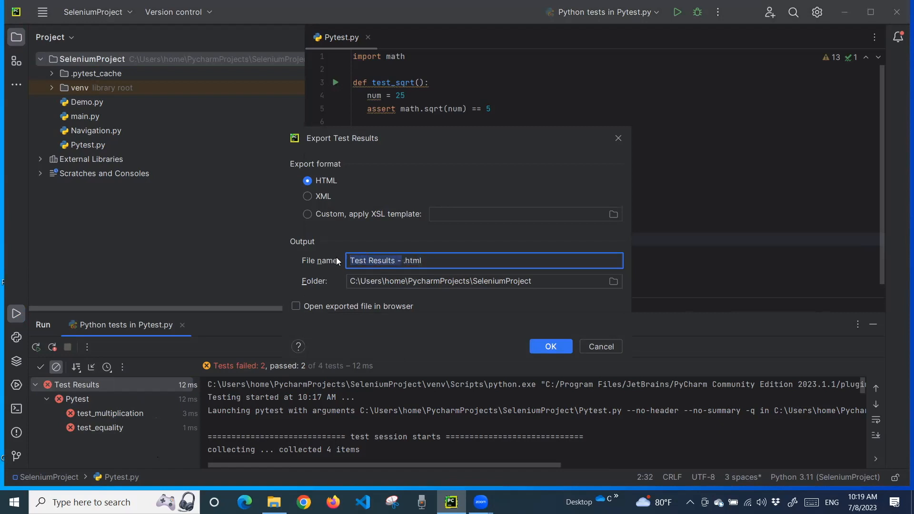
{"action": "type", "text": "Resu"}
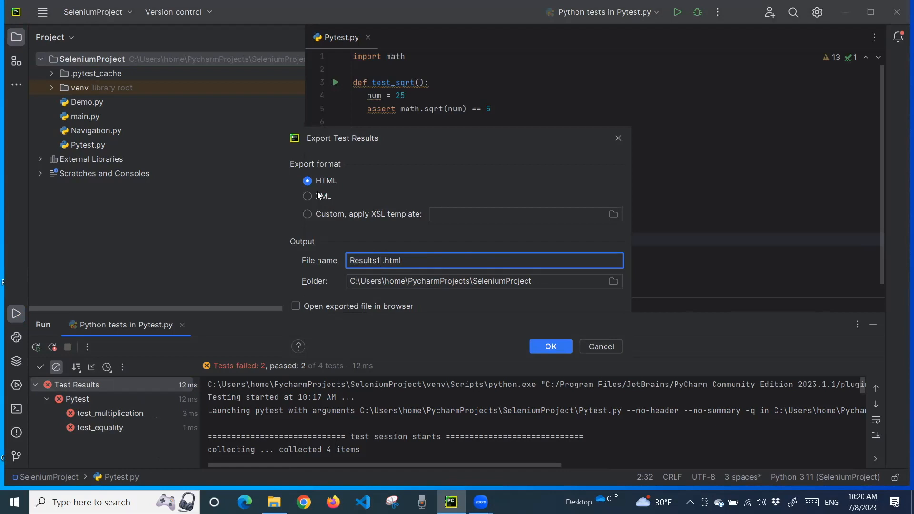
{"action": "mouse_move", "coordinate": [308, 215]}
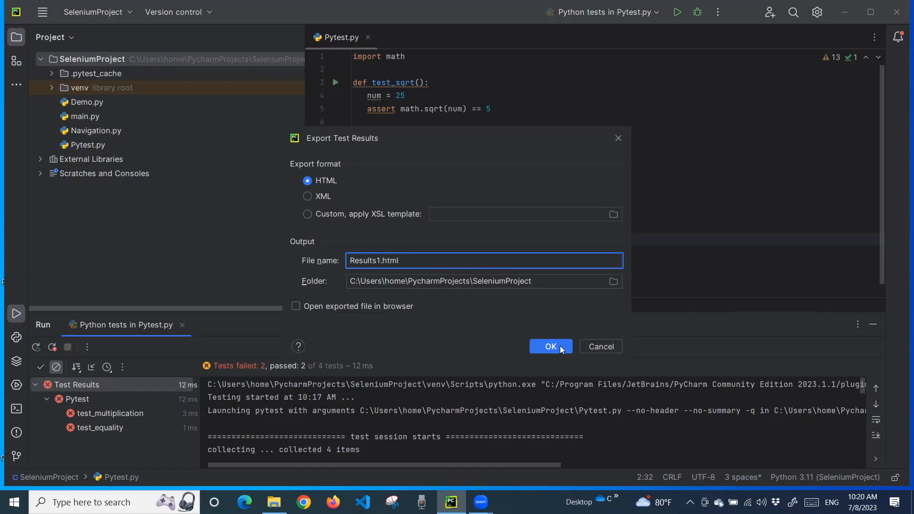
{"action": "left_click", "coordinate": [550, 346]}
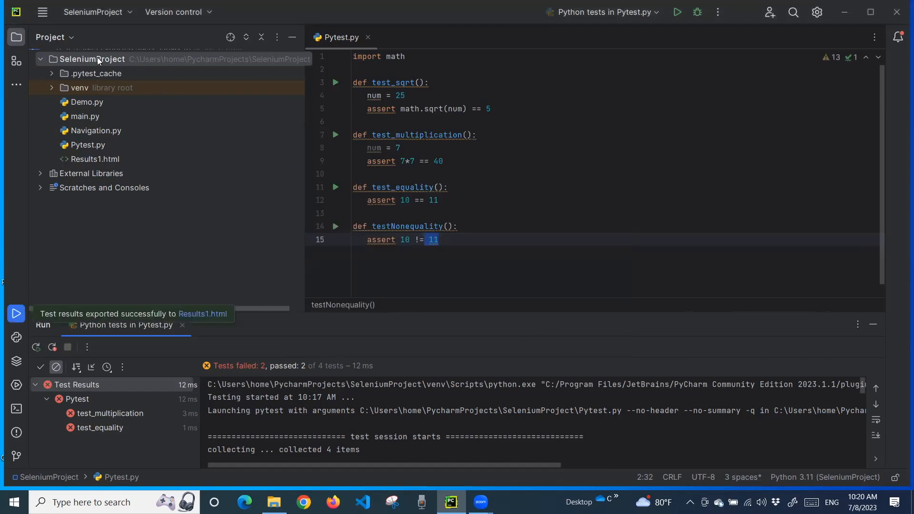
Open Results1.html in the editor, then view the report in Chrome.
{"action": "right_click", "coordinate": [91, 59]}
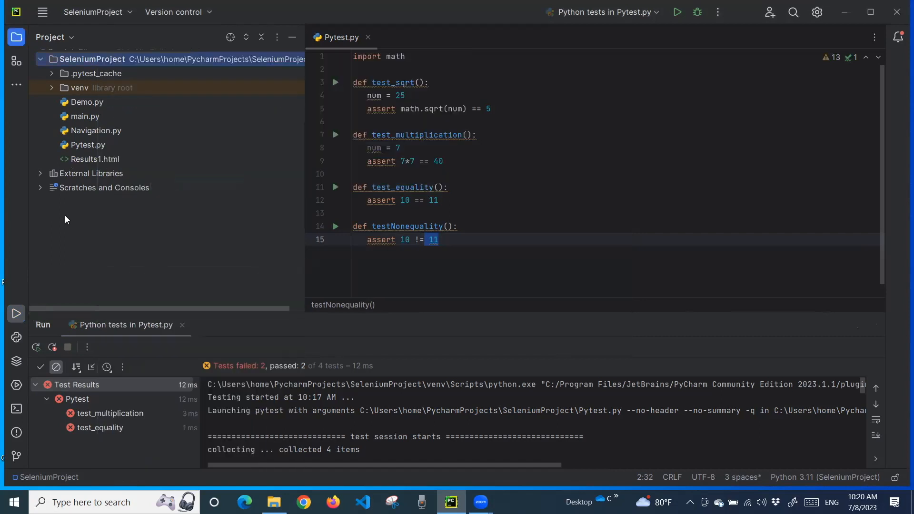
{"action": "left_click", "coordinate": [95, 158]}
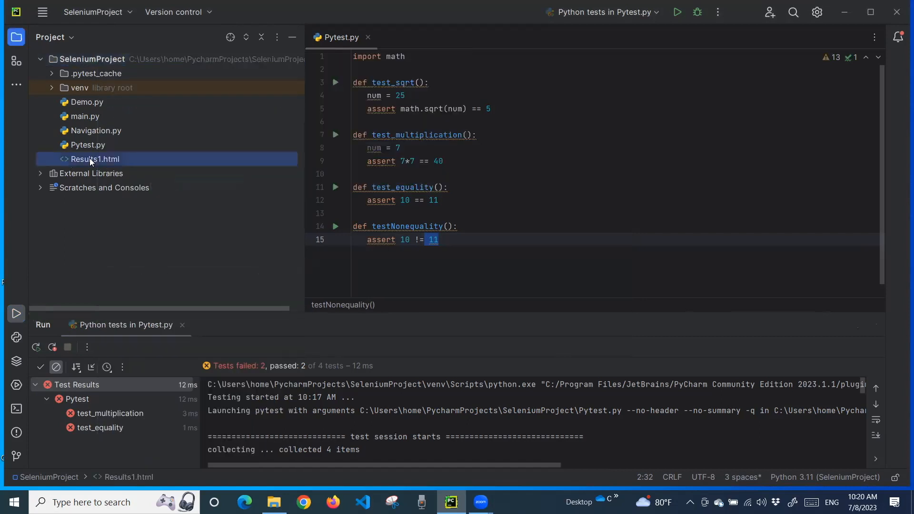
{"action": "double_click", "coordinate": [92, 158]}
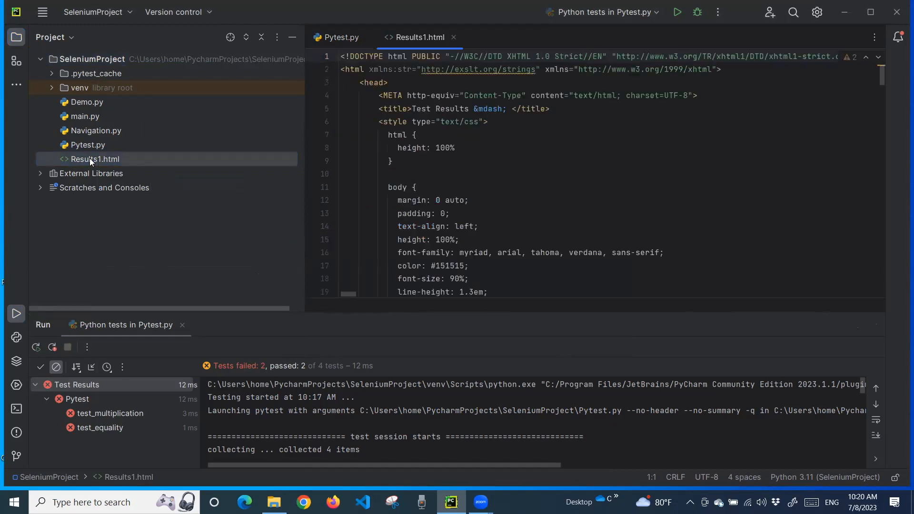
{"action": "right_click", "coordinate": [92, 159]}
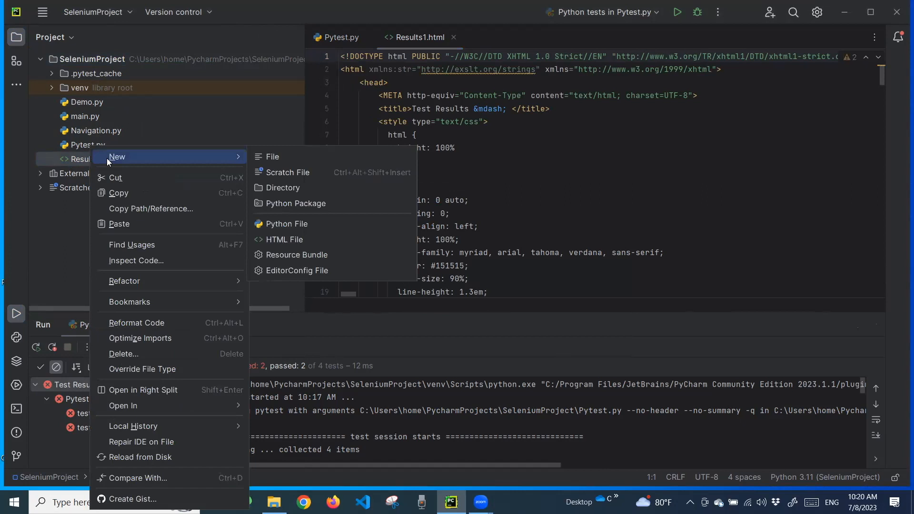
{"action": "mouse_move", "coordinate": [142, 369]}
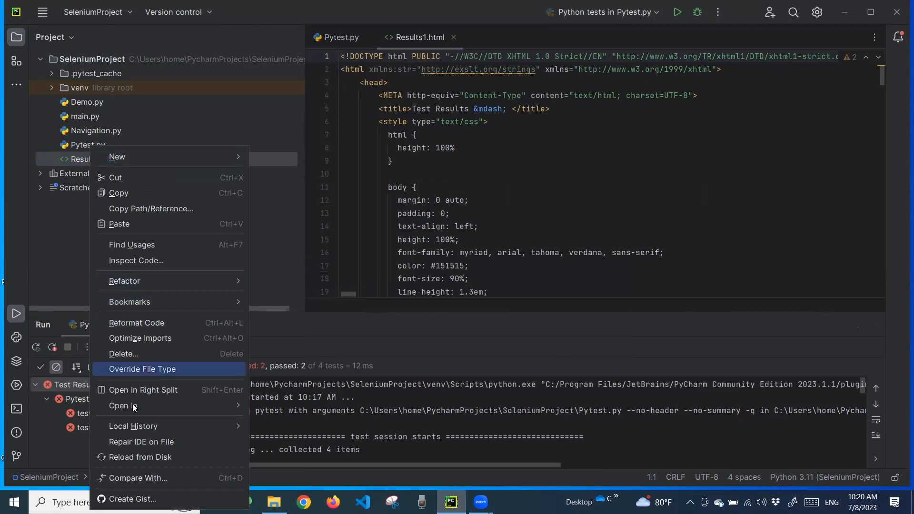
{"action": "mouse_move", "coordinate": [122, 405]}
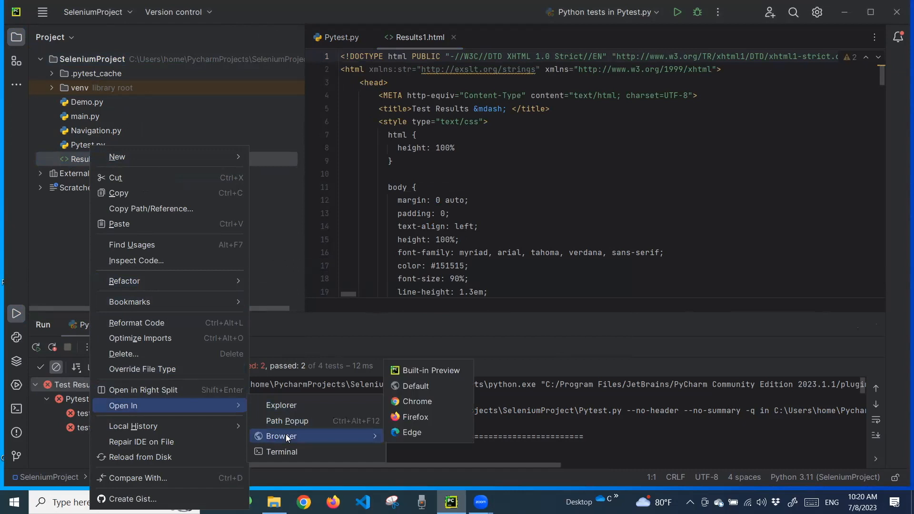
{"action": "mouse_move", "coordinate": [416, 401]}
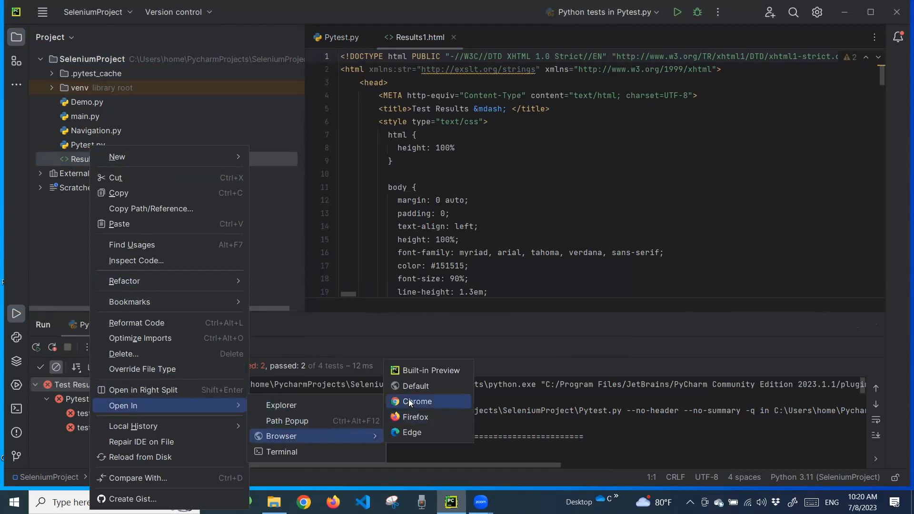
{"action": "left_click", "coordinate": [417, 401]}
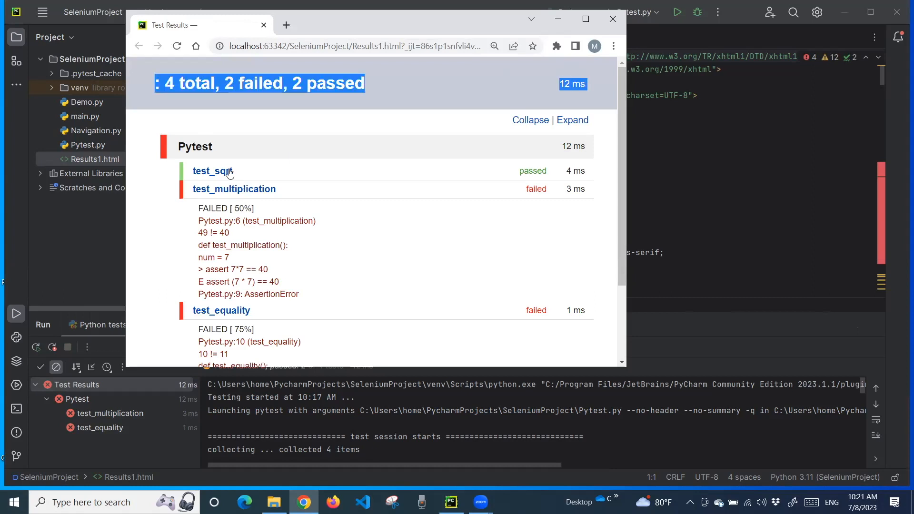
Expand test_sqrt, highlight the 10 != 11 mismatch, and scroll through the failure details.
{"action": "left_click", "coordinate": [212, 170]}
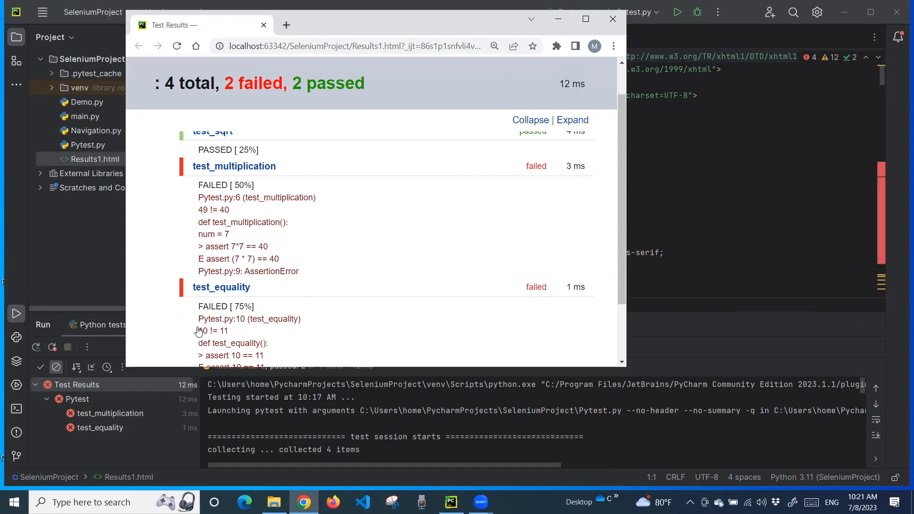
{"action": "double_click", "coordinate": [213, 330]}
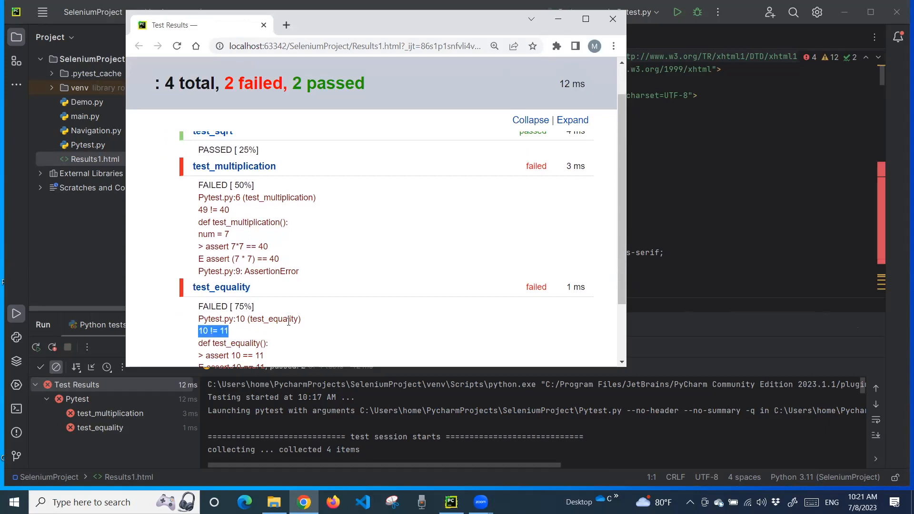
{"action": "scroll", "scroll_direction": "down", "scroll_amount": 3}
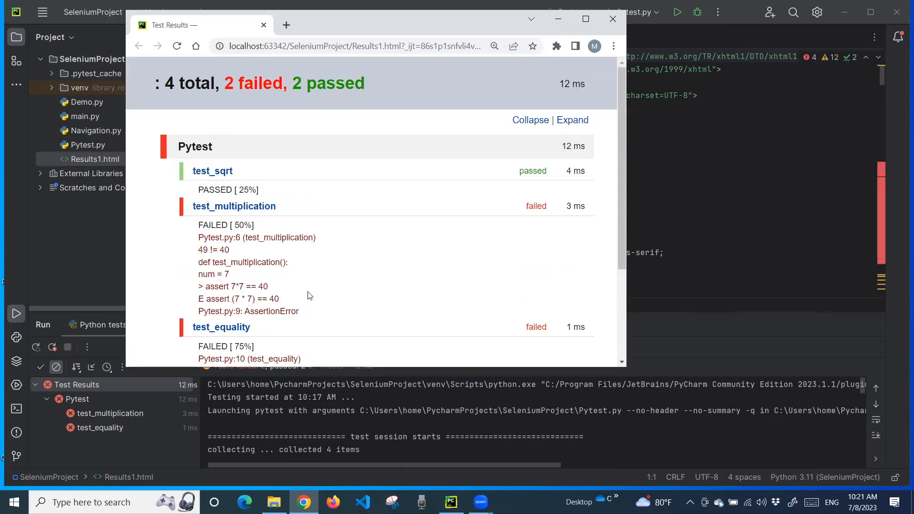
{"action": "mouse_move", "coordinate": [211, 158]}
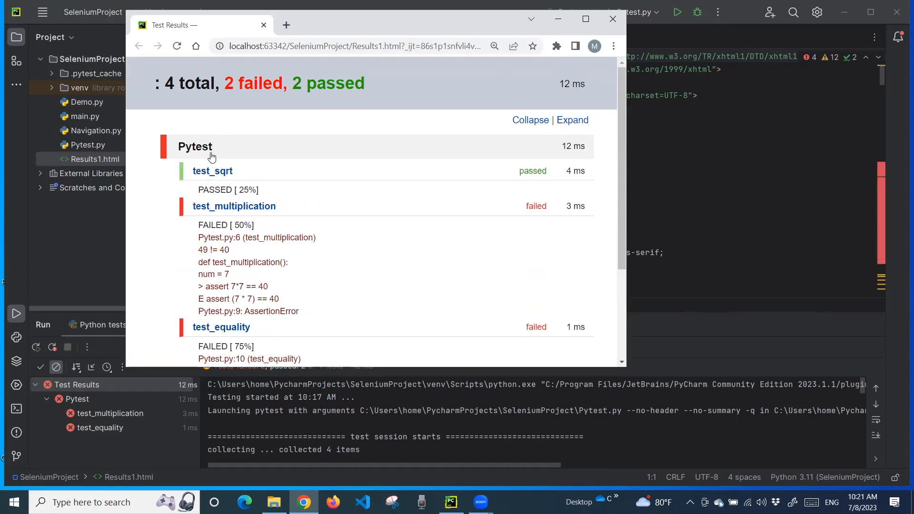